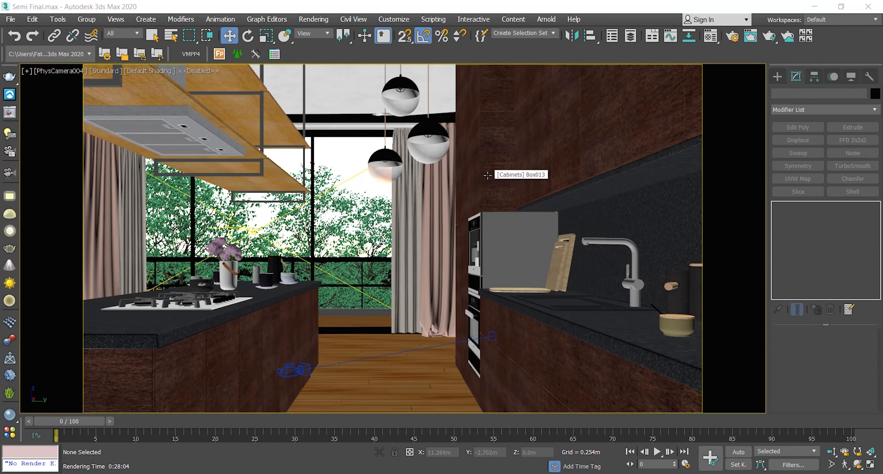
mouse_move(501, 227)
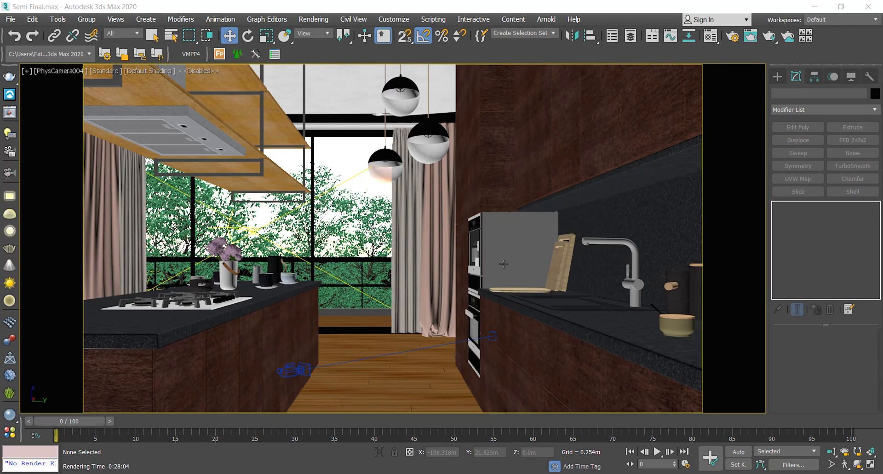
mouse_move(534, 179)
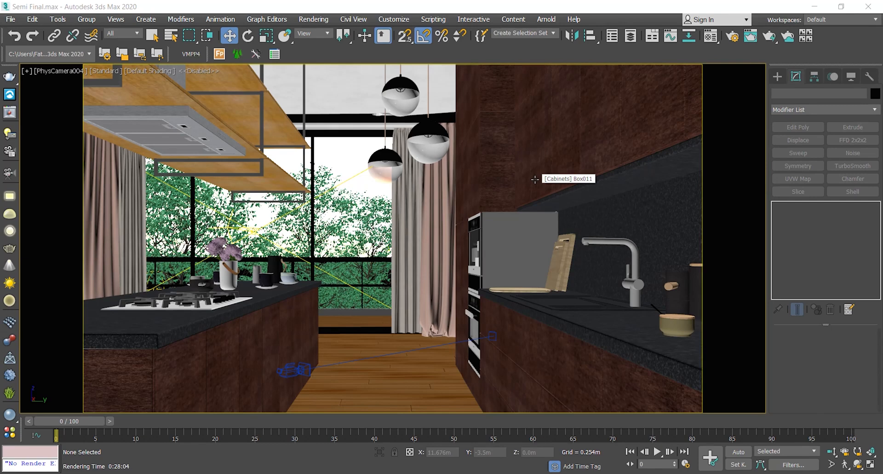
mouse_move(473, 208)
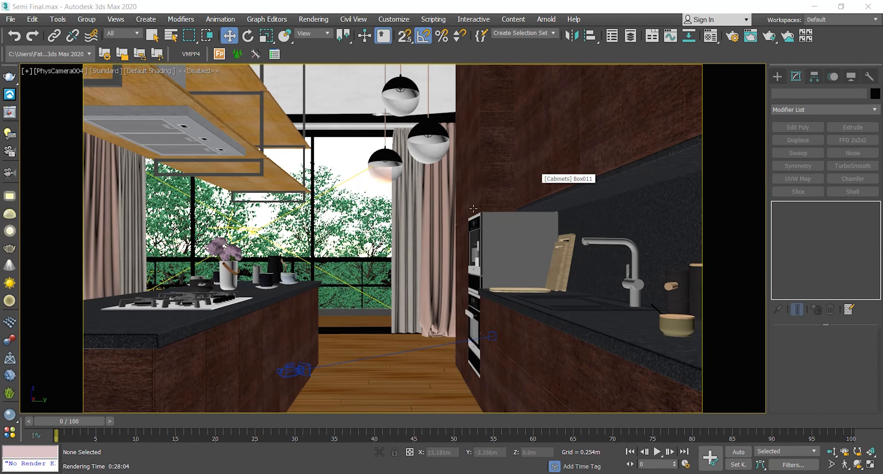
mouse_move(522, 348)
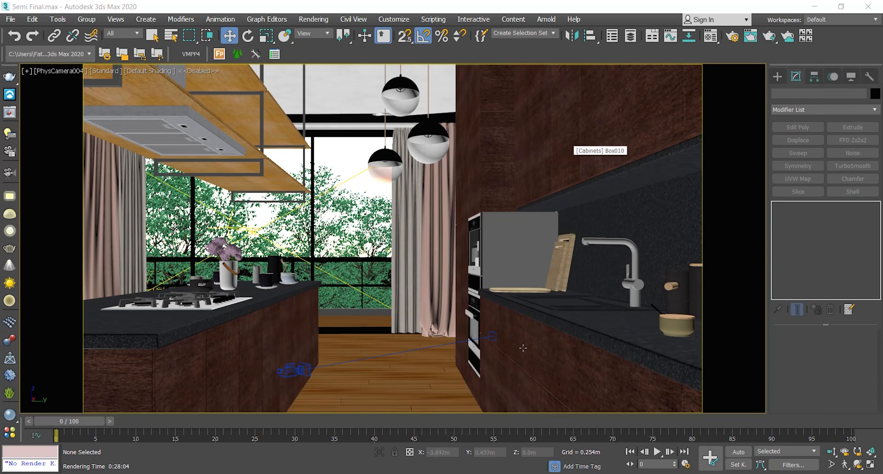
mouse_move(525, 339)
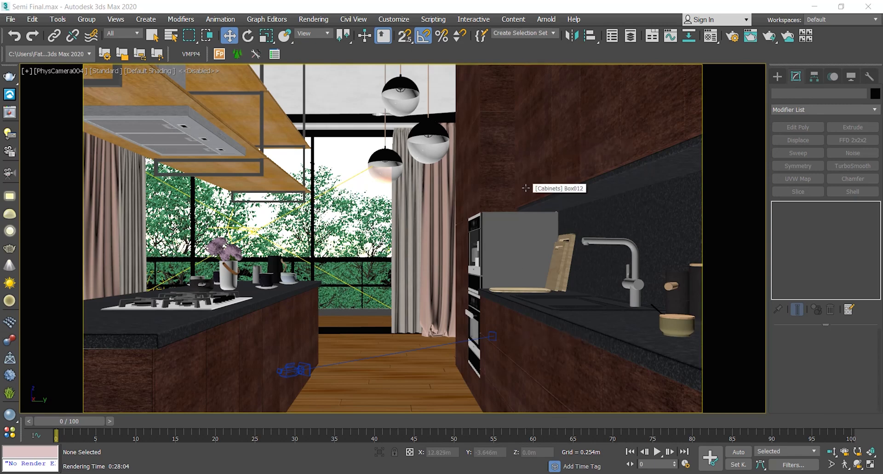
mouse_move(525, 180)
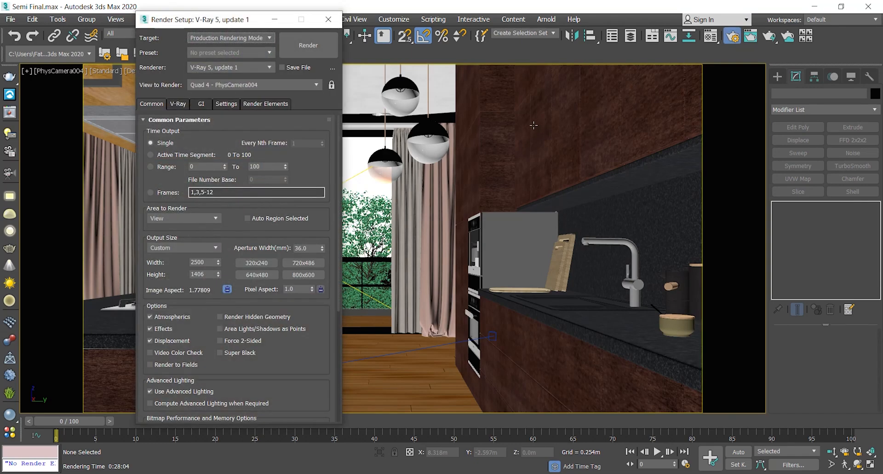
mouse_move(154, 105)
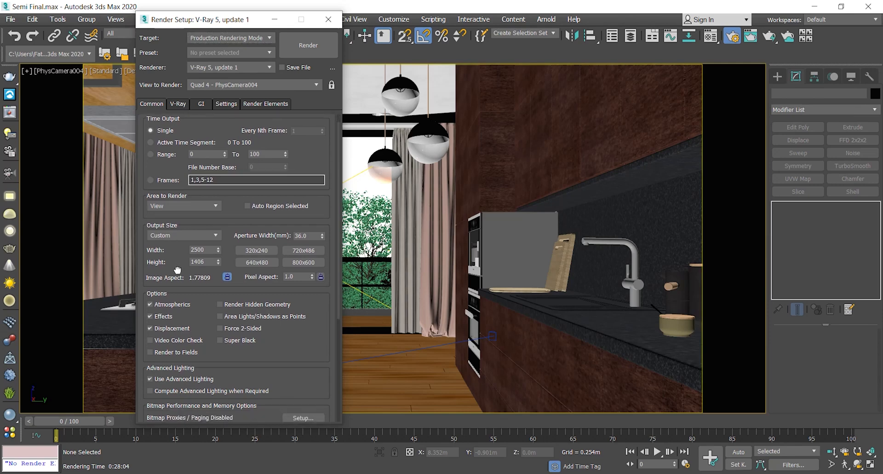
Scroll the Common render settings down to the Render Output group.
scroll(down, 3)
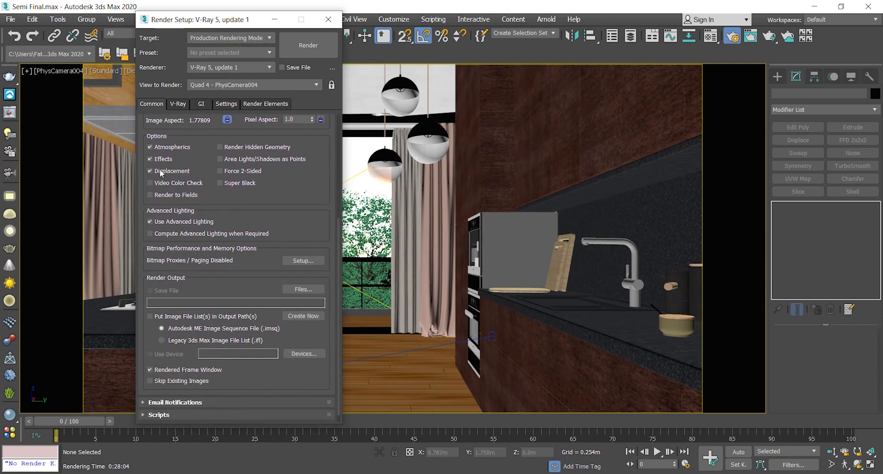
mouse_move(302, 289)
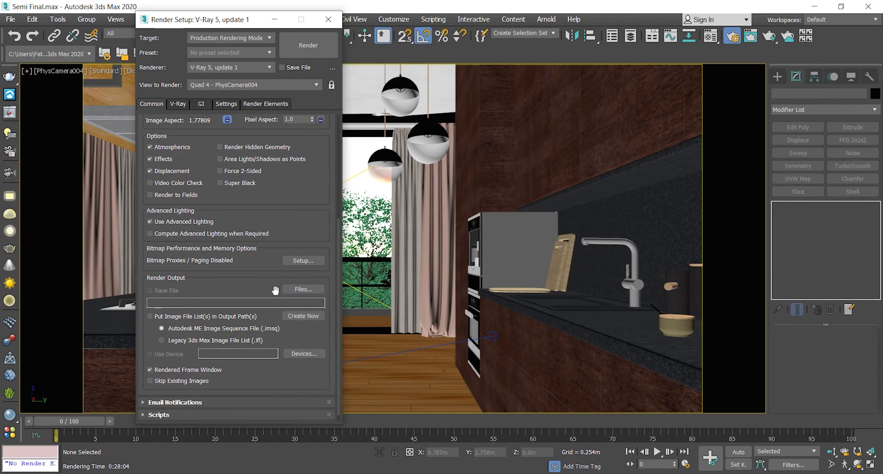
Create a new Output folder on the Desktop from the render output file dialog and enter it.
click(303, 289)
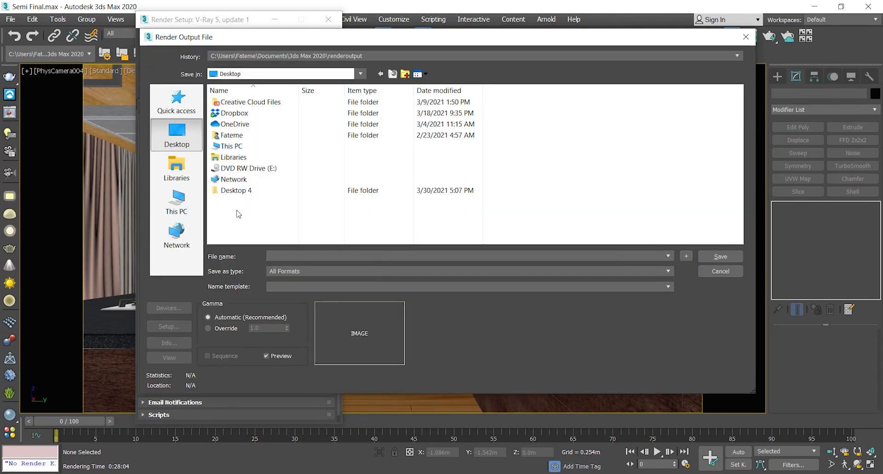
right_click(236, 214)
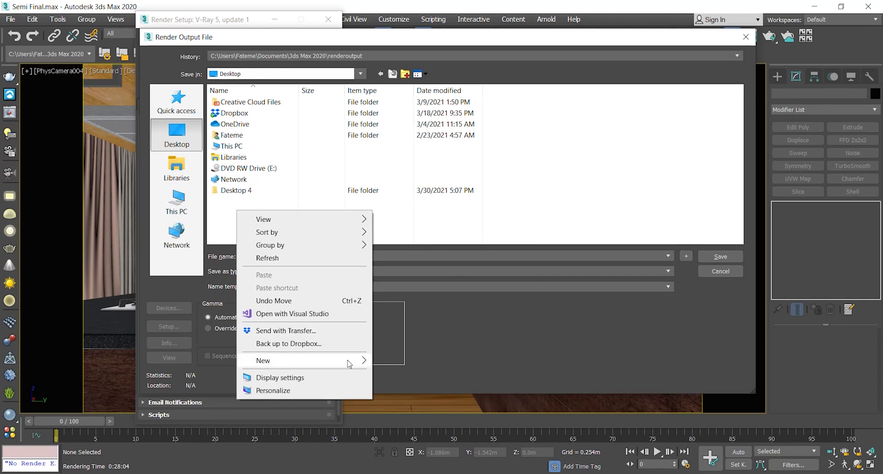
click(263, 361)
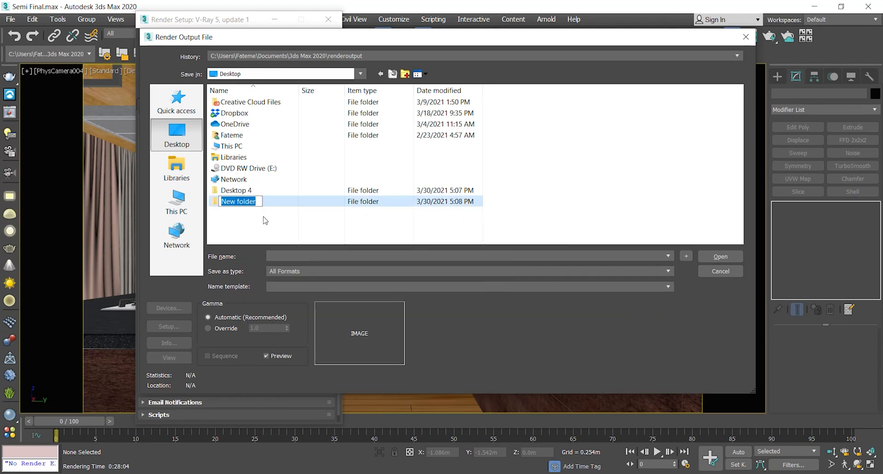
text(Output)
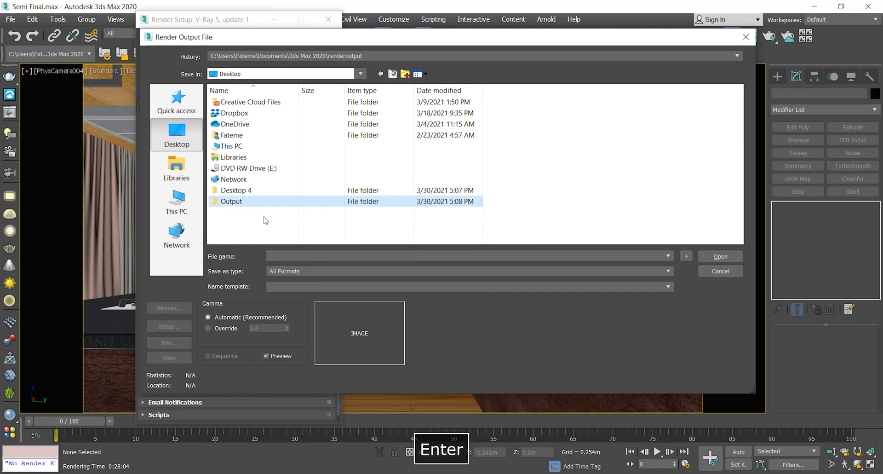
double_click(231, 201)
text(01)
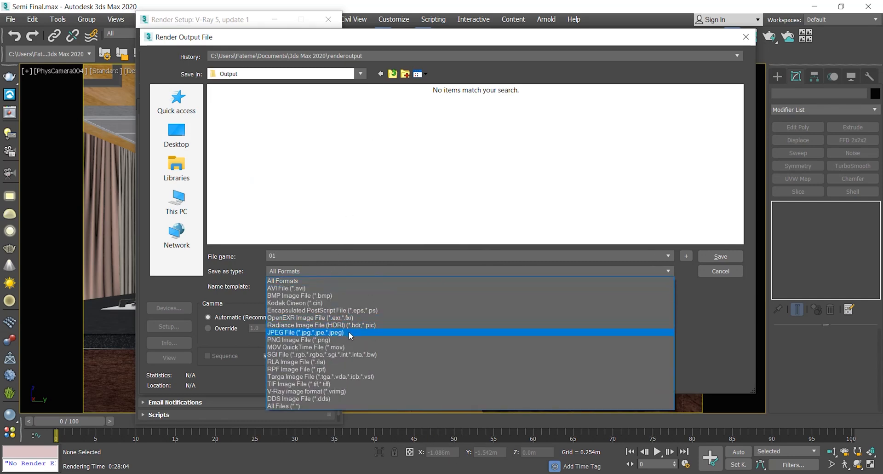
Save the render output as 01.jpg in JPEG format at best quality.
click(306, 331)
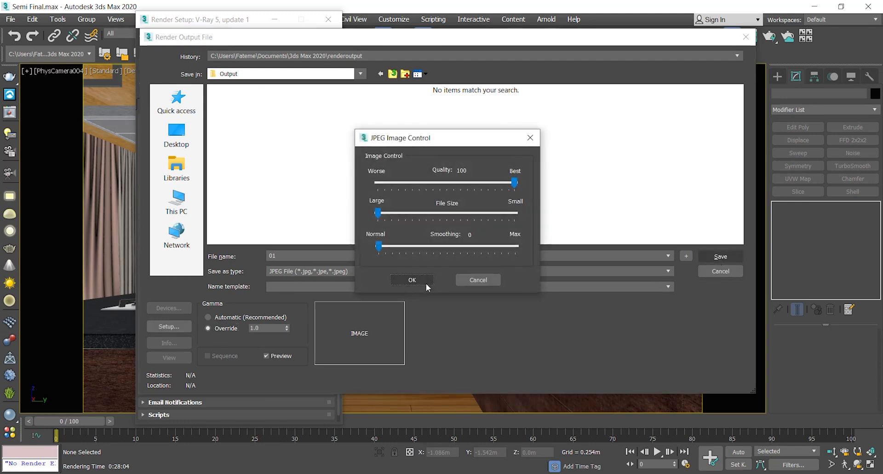
click(412, 280)
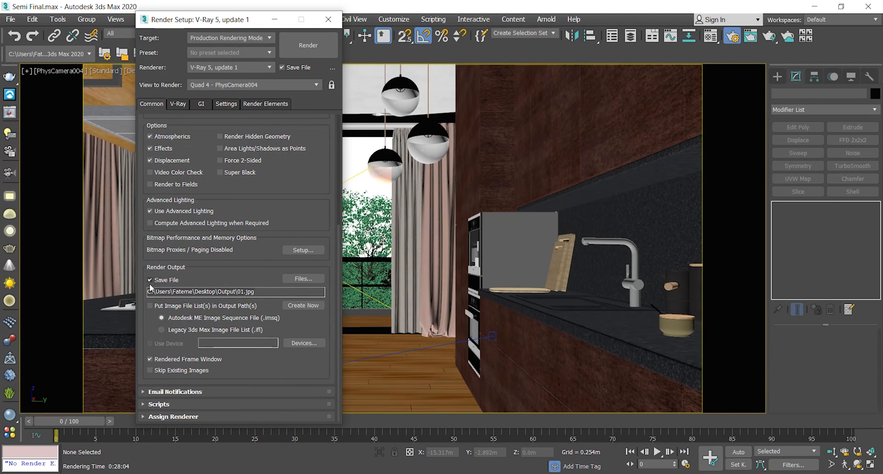
Enable V-Ray raw image file output in the Frame buffer rollout and browse for its save location.
click(177, 103)
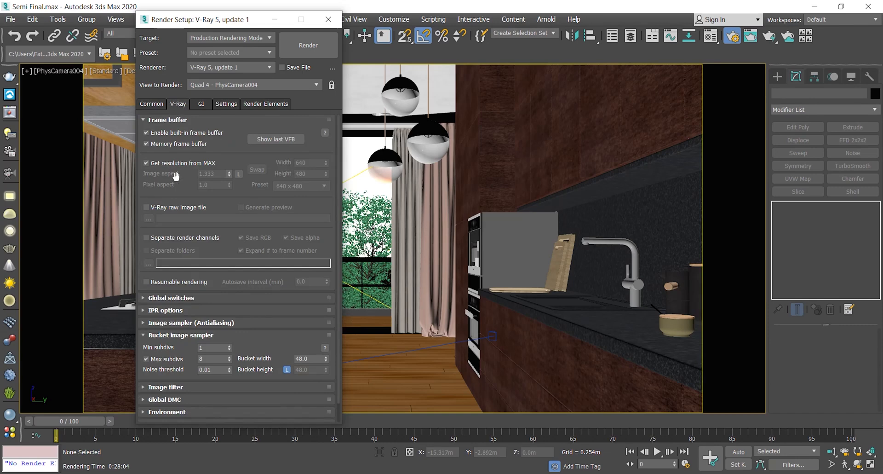
scroll(down, 3)
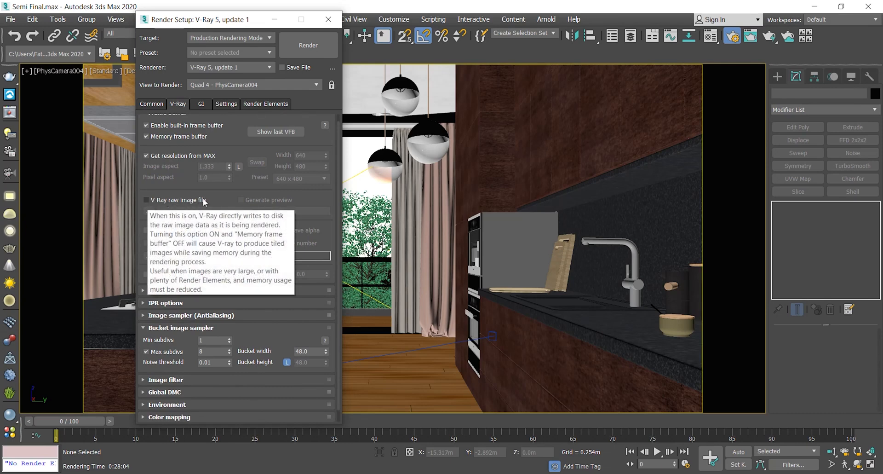
mouse_move(166, 185)
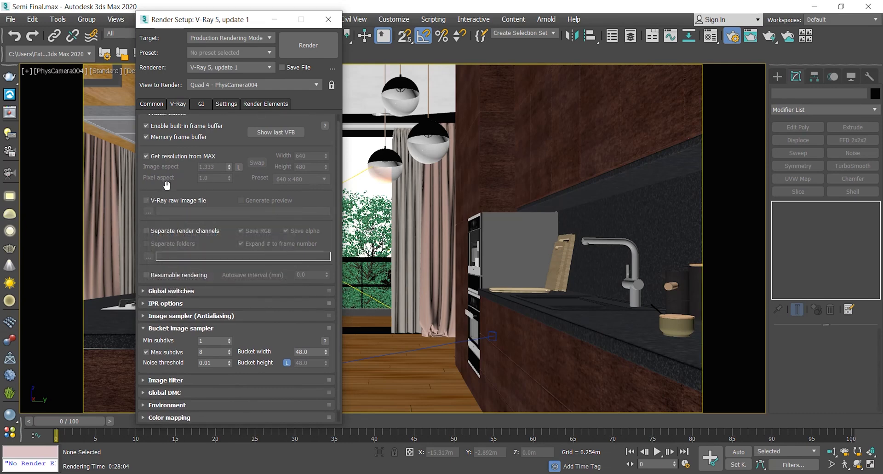
click(146, 200)
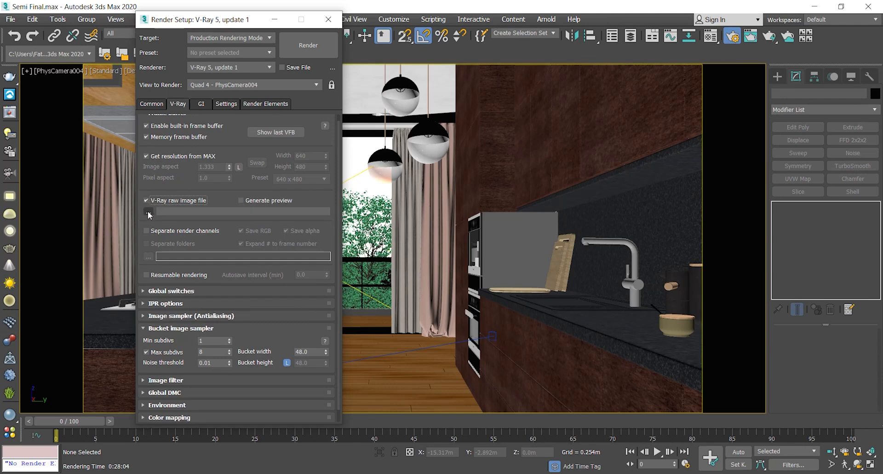
click(148, 215)
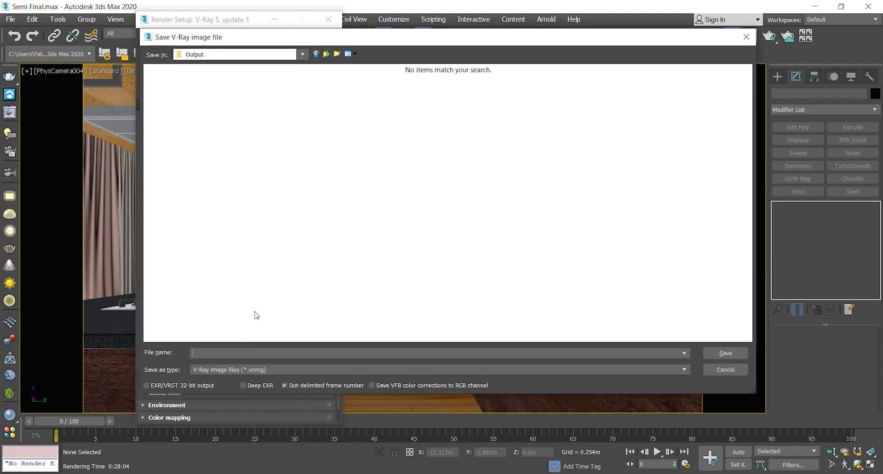
Name the raw image 001, keep the .vrimg file type and save it to the Output folder.
text(01)
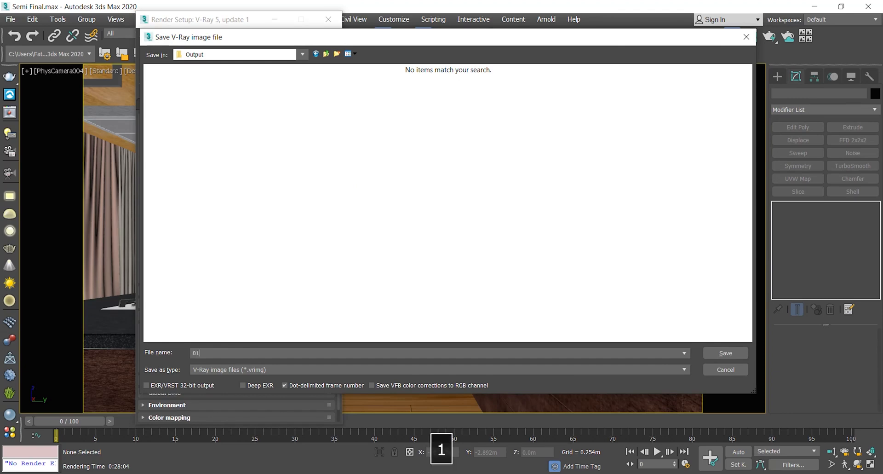
text(001)
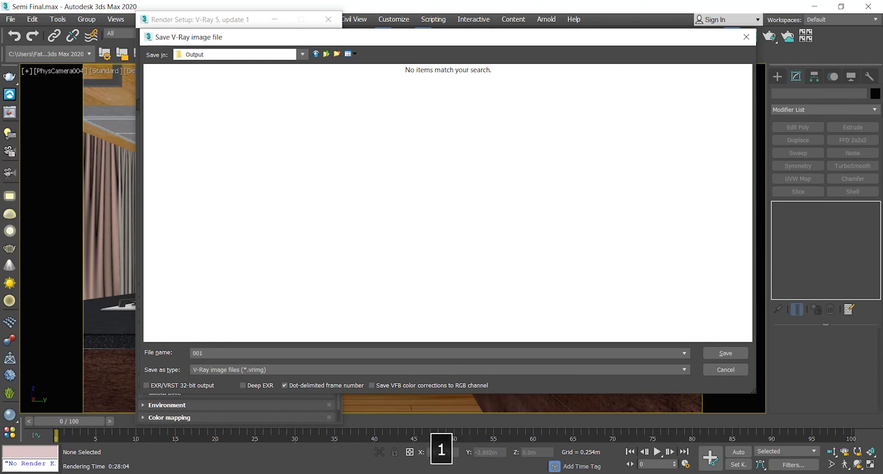
click(683, 369)
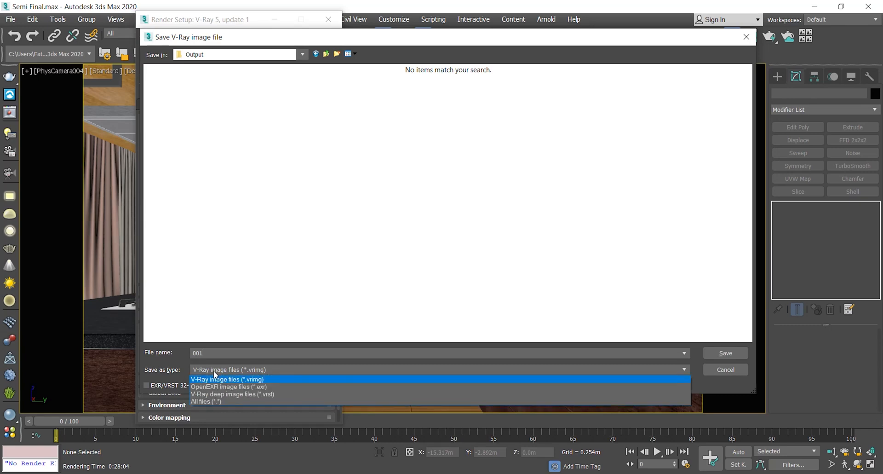
click(228, 378)
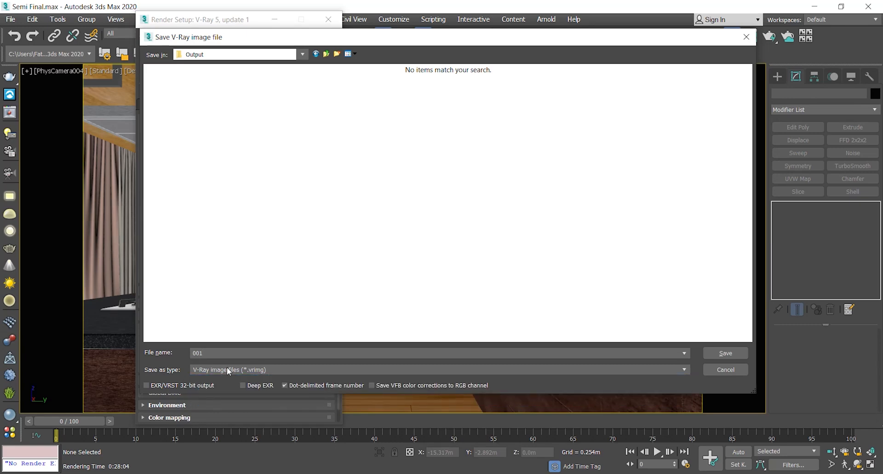
mouse_move(199, 373)
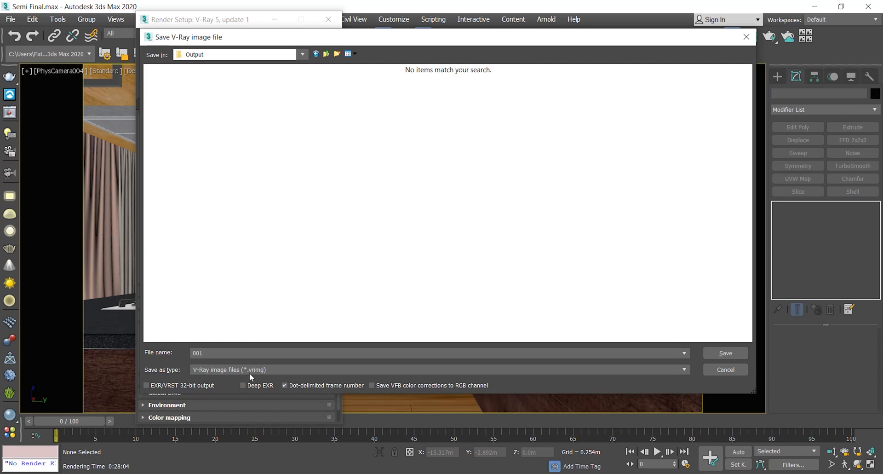
mouse_move(251, 378)
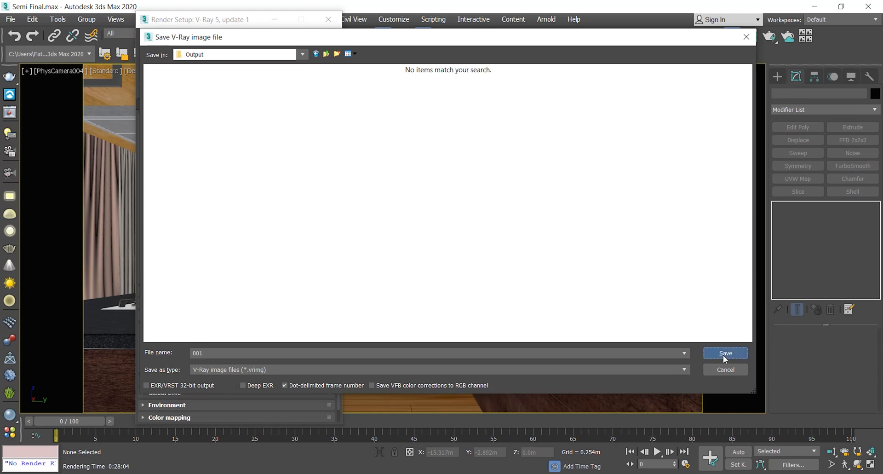
click(724, 352)
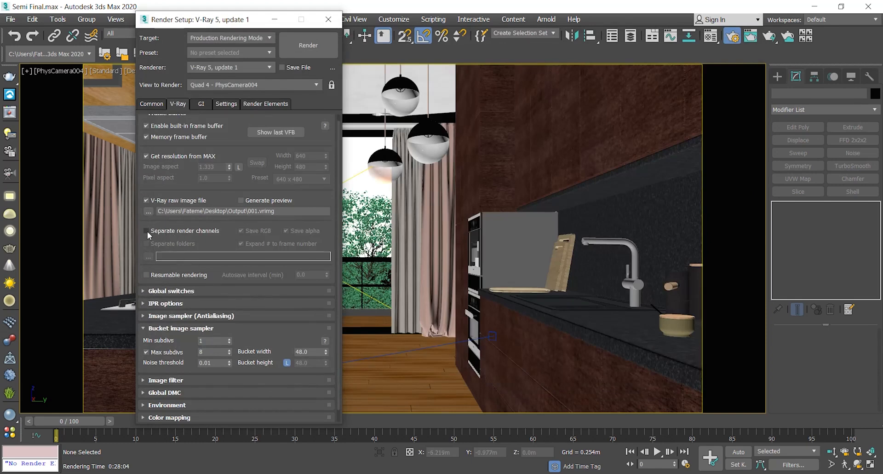
mouse_move(146, 234)
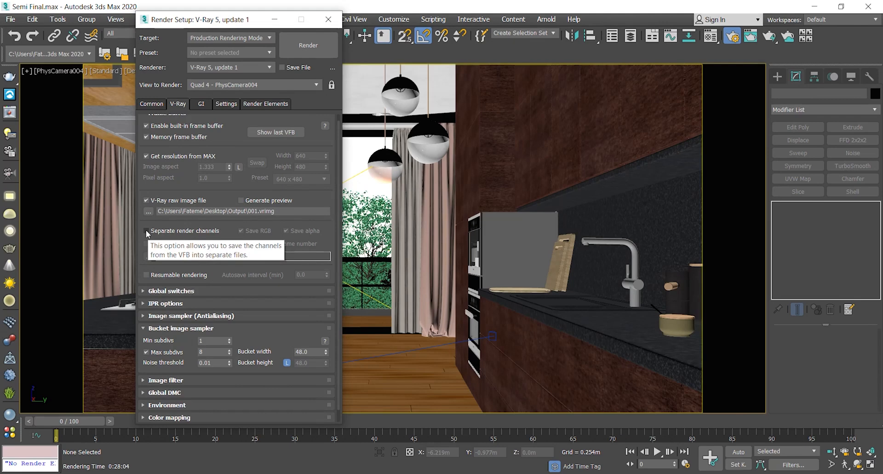
Toggle Separate render channels on and back off in the Frame buffer rollout.
click(146, 230)
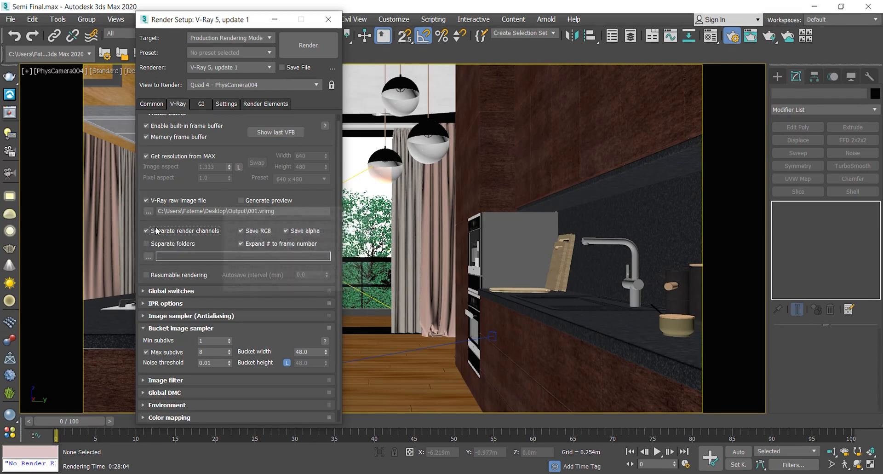
click(146, 231)
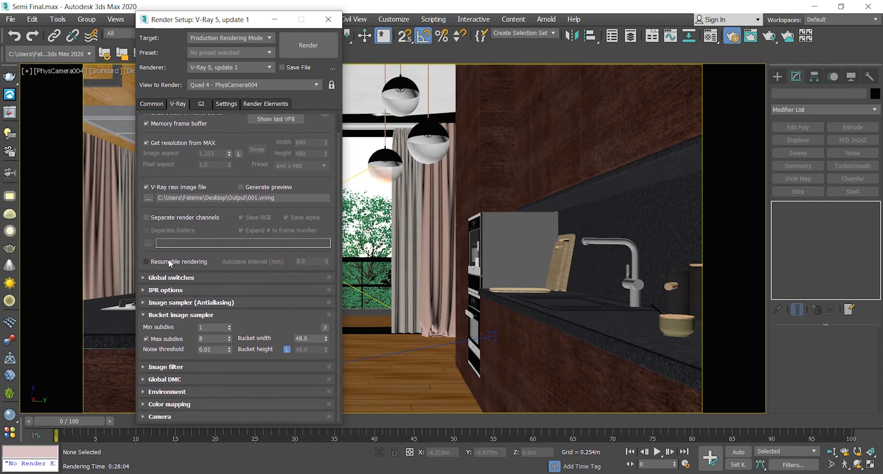
mouse_move(150, 267)
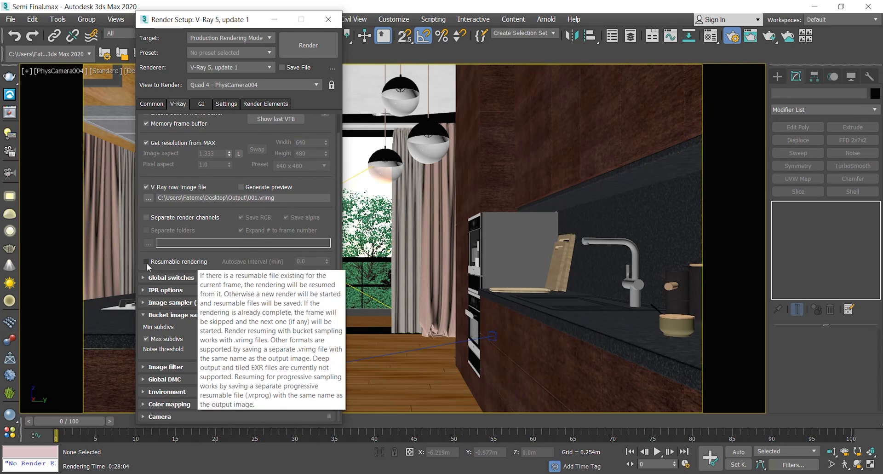
Tick Resumable rendering in the V-Ray Frame buffer rollout.
click(146, 261)
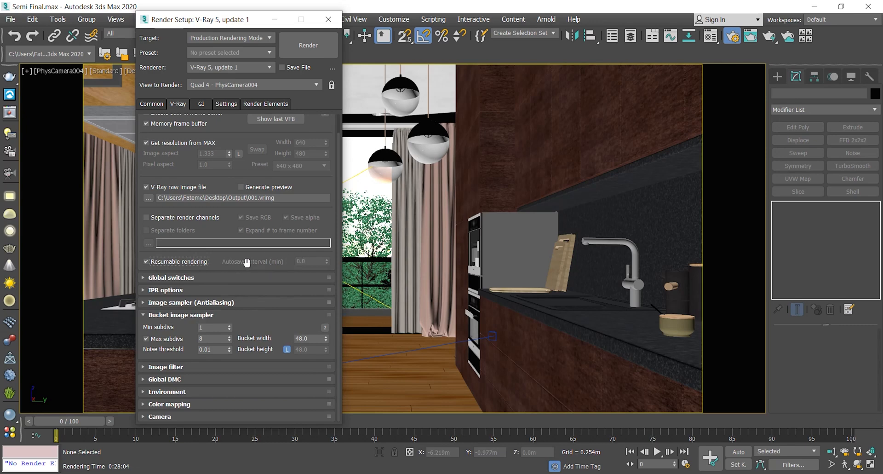
mouse_move(253, 262)
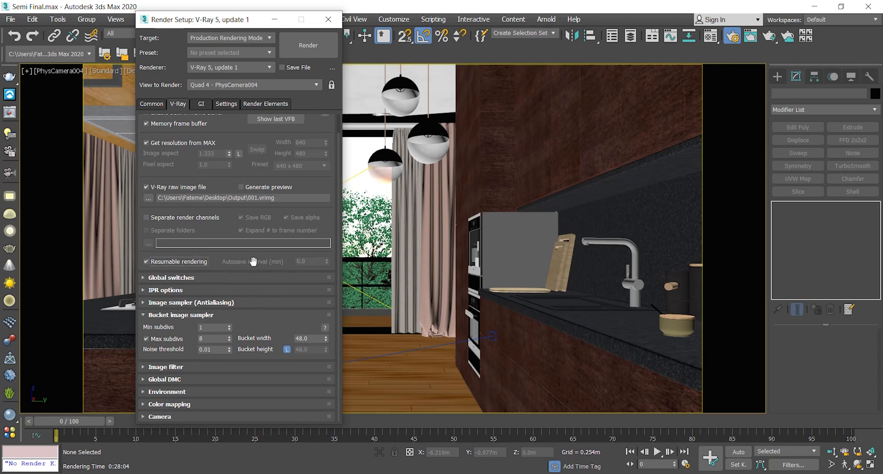
mouse_move(239, 265)
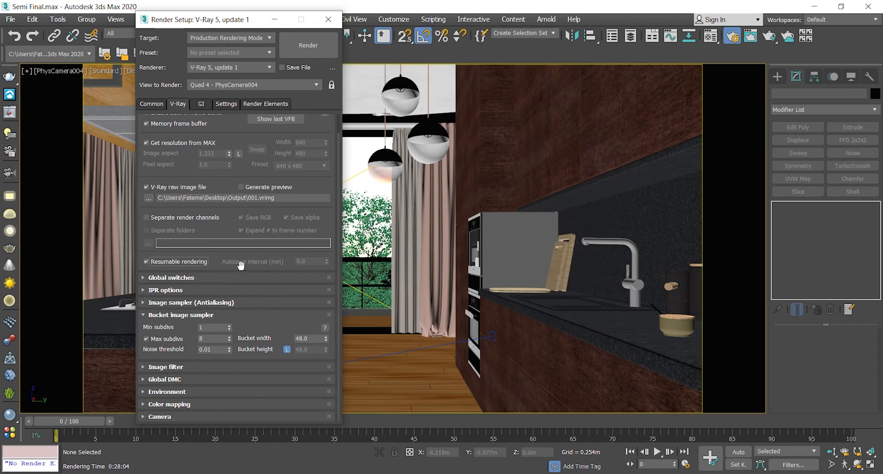
mouse_move(173, 345)
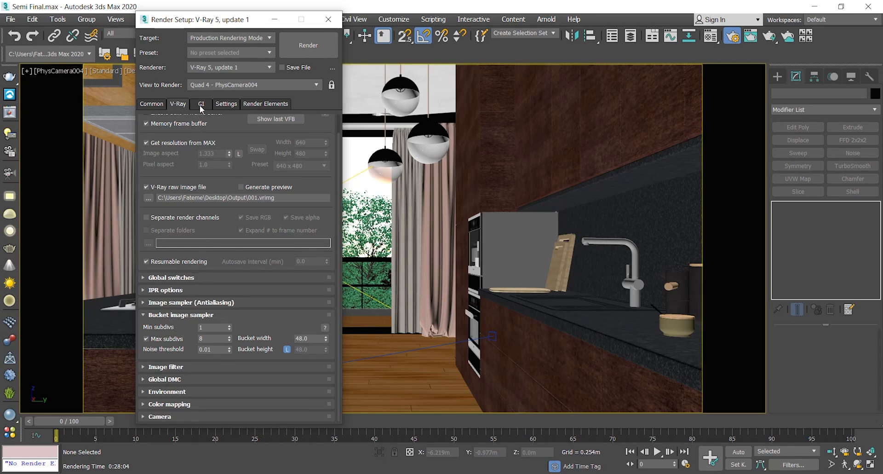
click(200, 103)
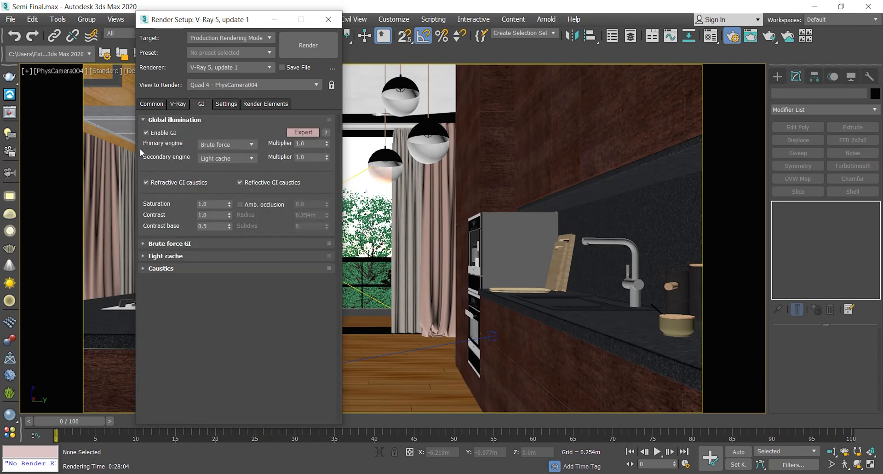
click(251, 156)
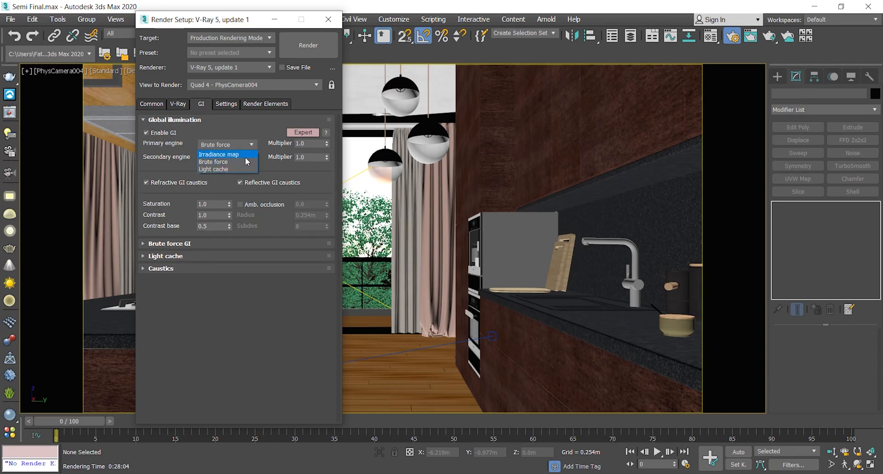
click(214, 169)
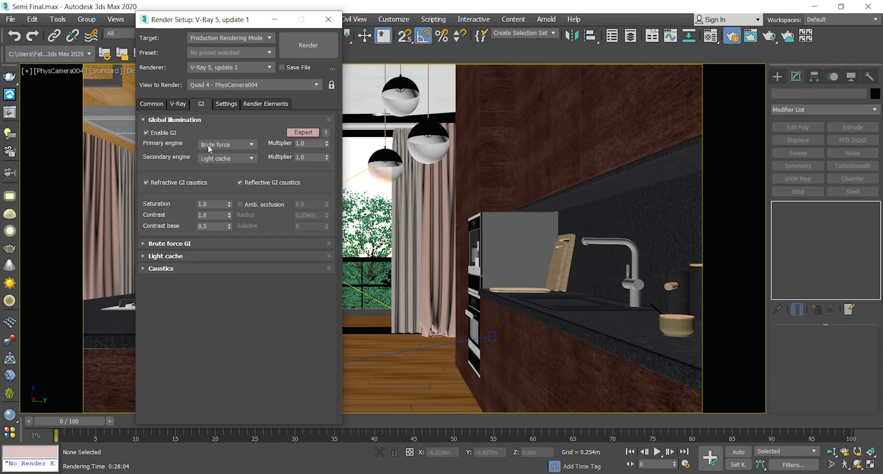
mouse_move(166, 166)
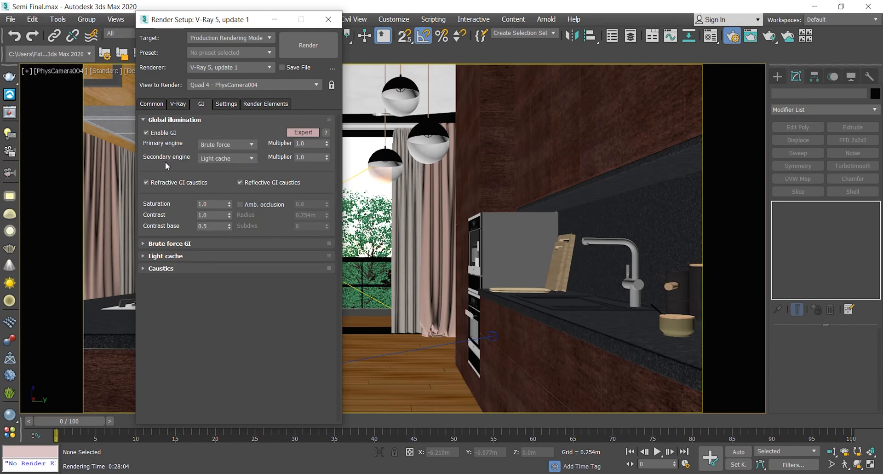
click(178, 105)
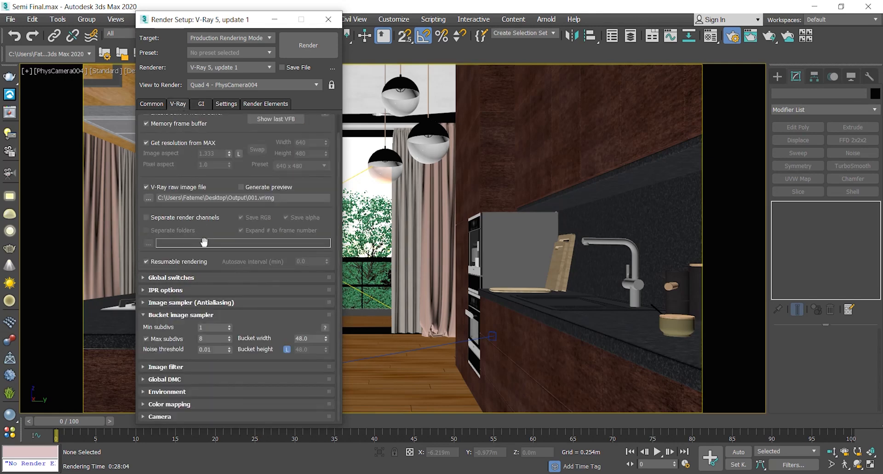
mouse_move(291, 121)
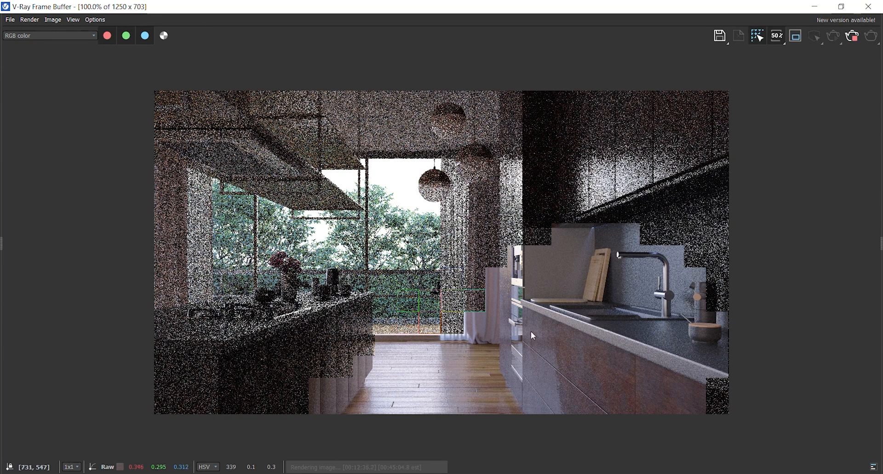
mouse_move(489, 319)
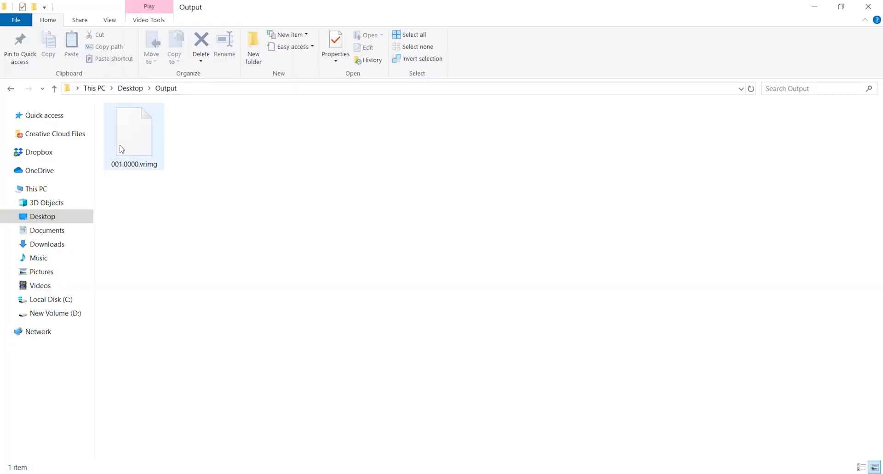
Select 001.0000.vrimg in the Output folder to read its 28.7 MB size.
click(134, 131)
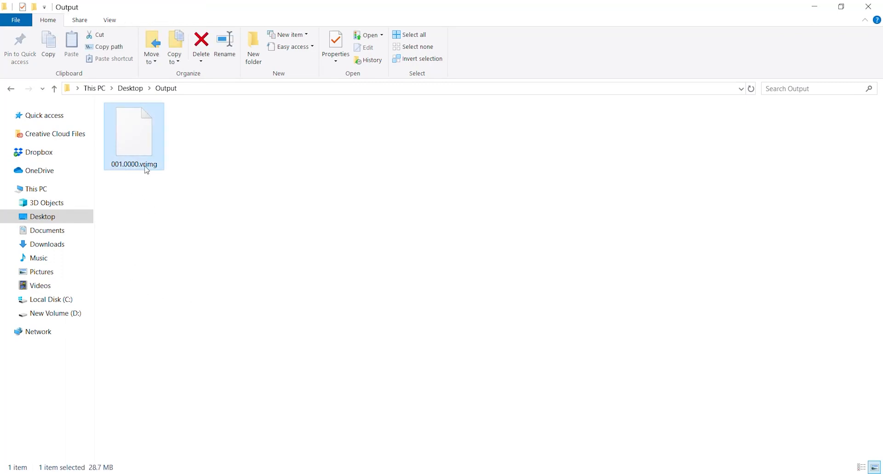
mouse_move(134, 130)
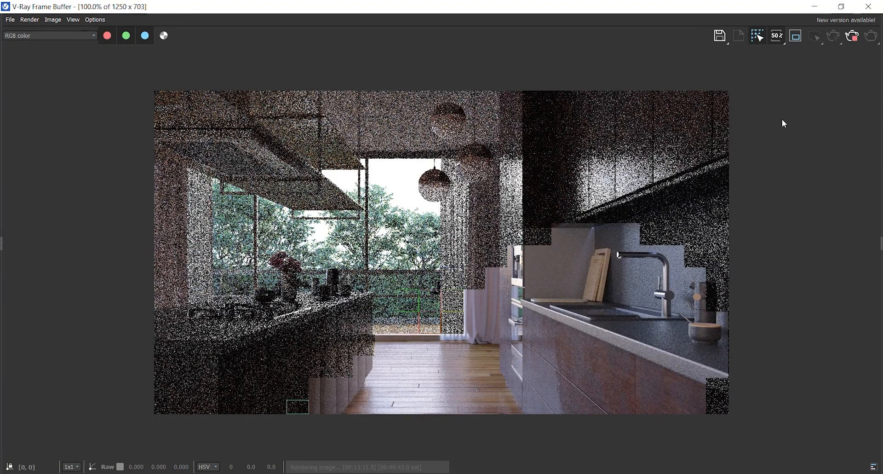
mouse_move(852, 38)
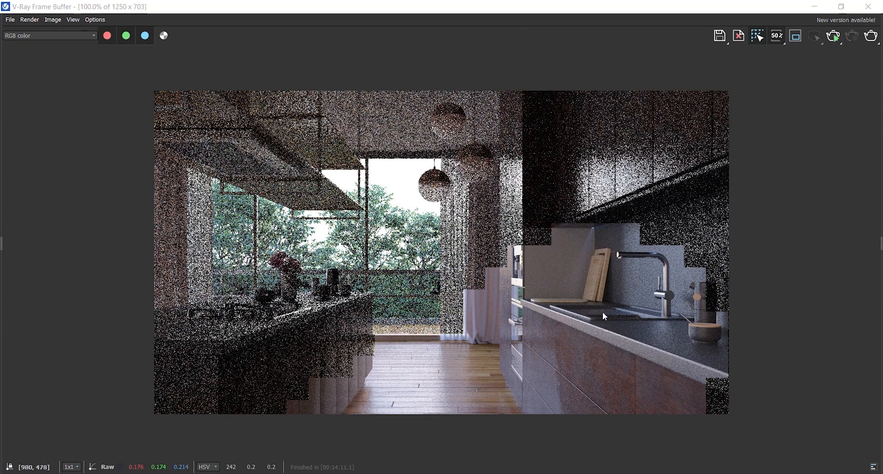
mouse_move(593, 318)
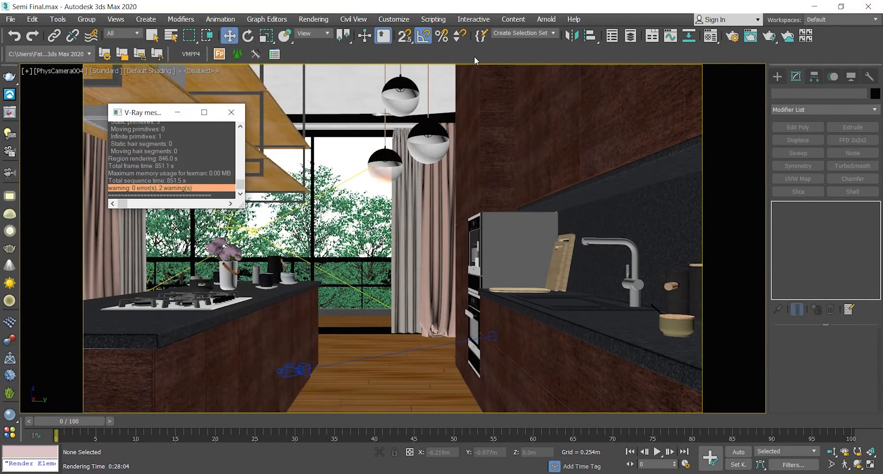
Close the V-Ray messages window and start a File > Reset of the scene.
click(230, 112)
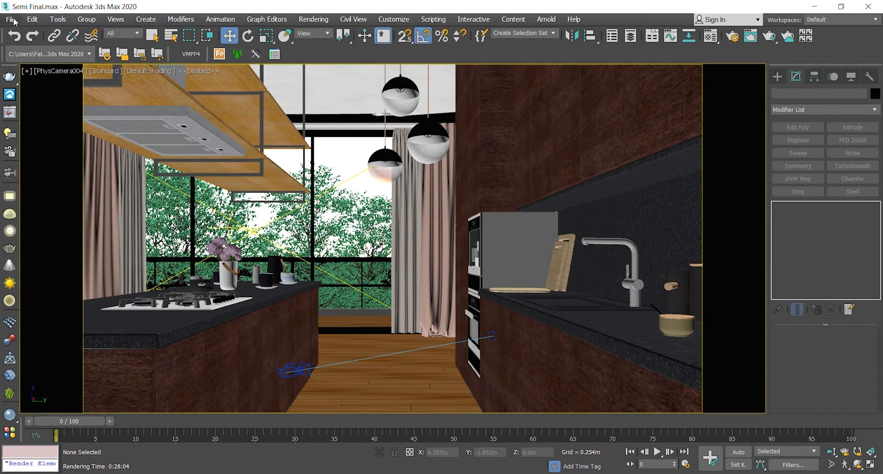
click(10, 19)
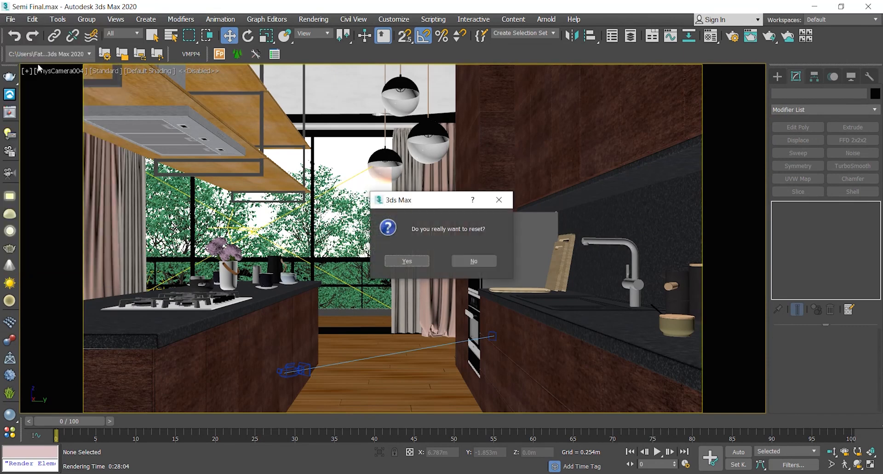
Confirm the reset to an empty scene, then reload Semi Final.max from recent files.
click(407, 261)
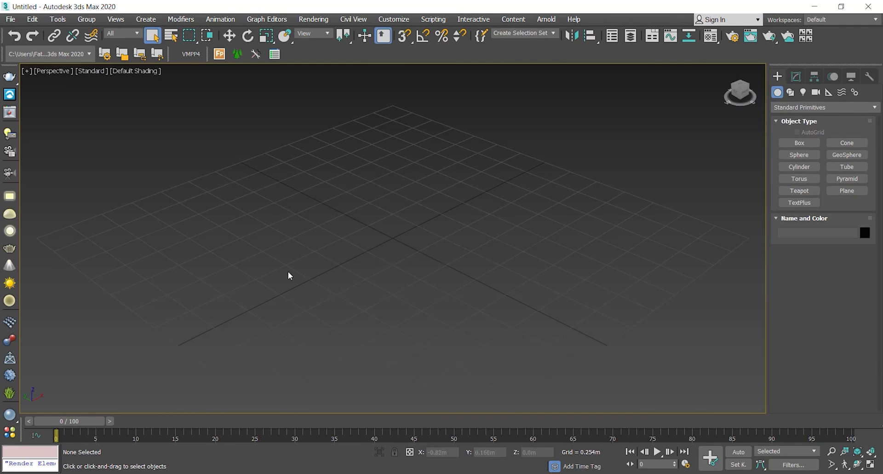
click(10, 18)
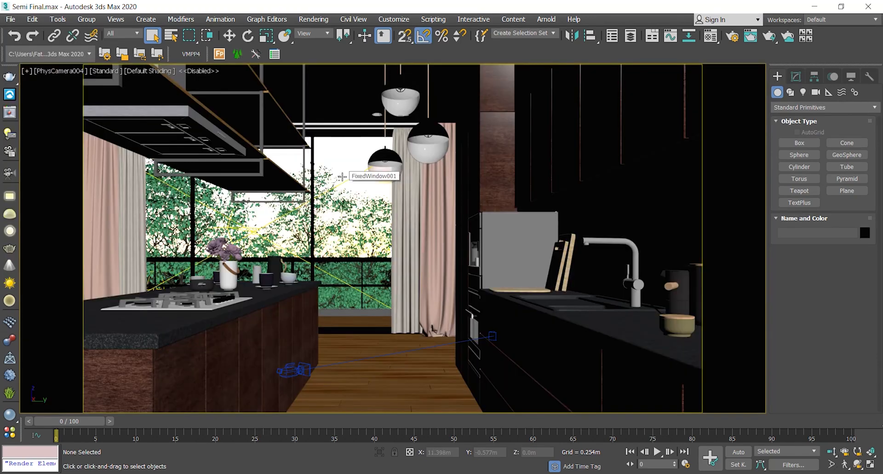
mouse_move(534, 88)
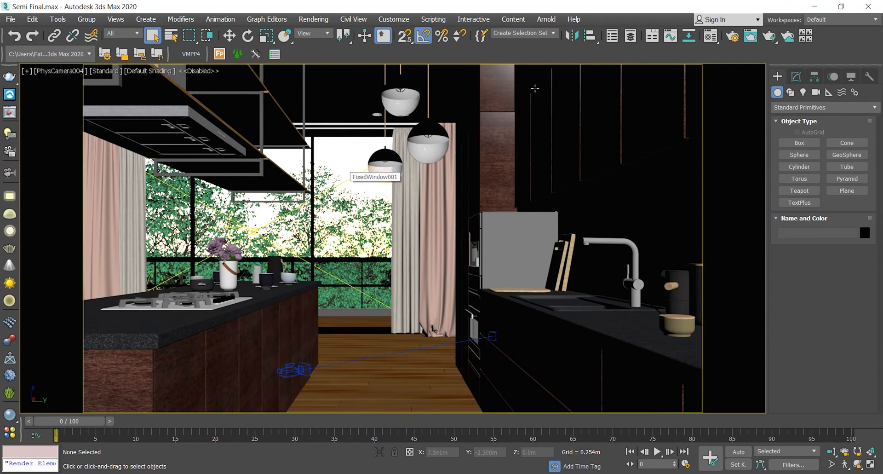
mouse_move(500, 83)
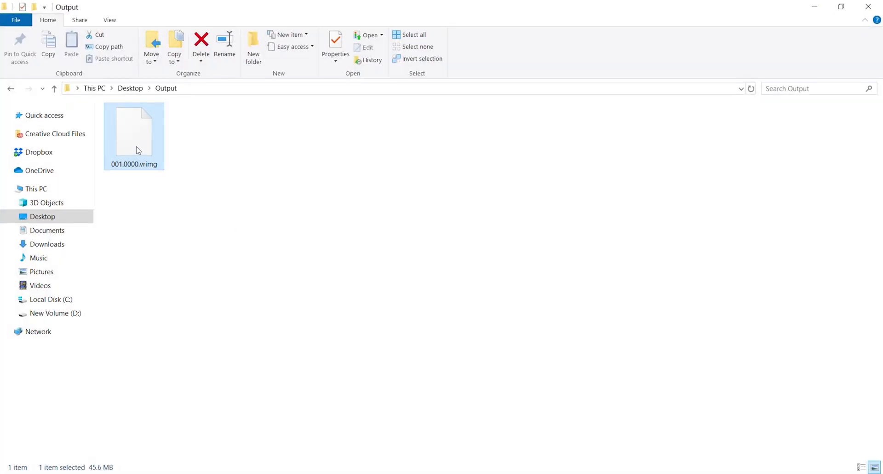
mouse_move(93, 471)
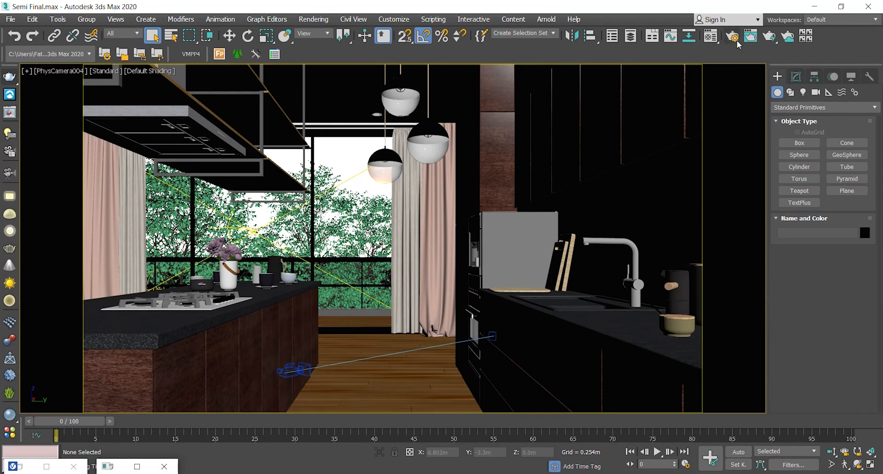
Reopen the V-Ray Frame buffer settings and switch image sampling to progressive.
click(732, 35)
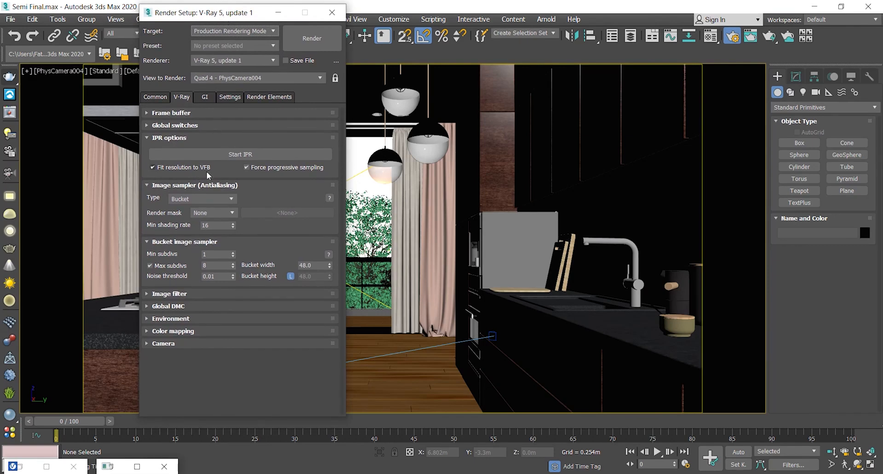
click(172, 112)
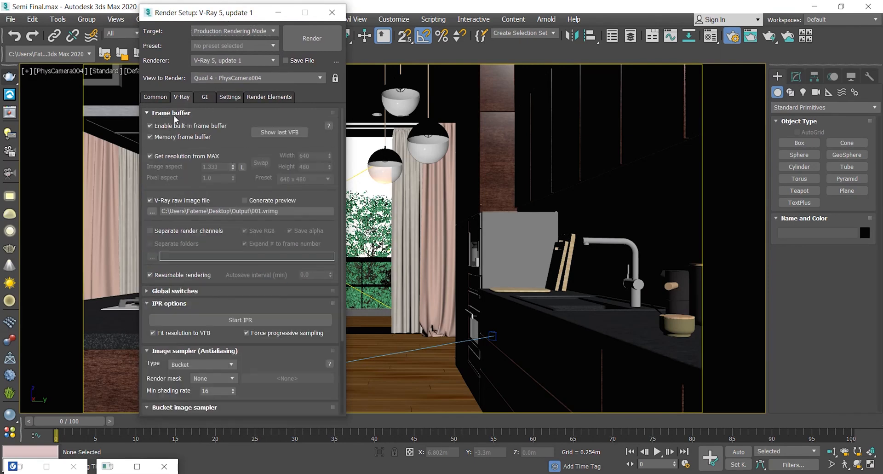
mouse_move(234, 258)
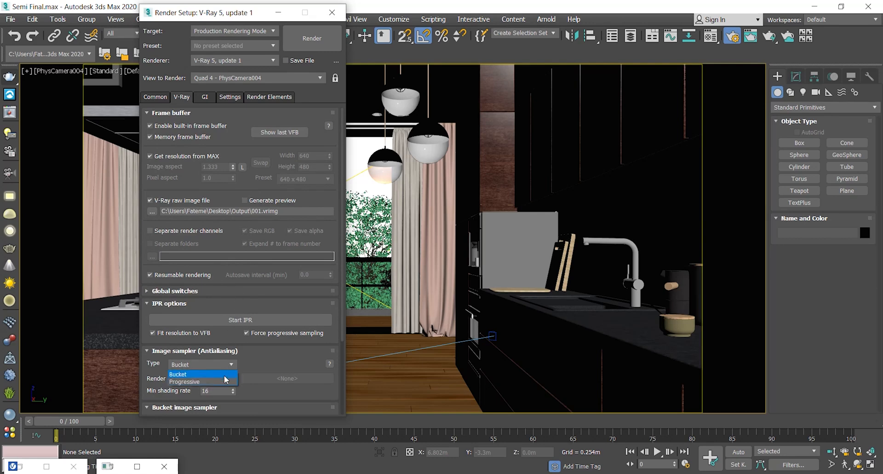
click(184, 382)
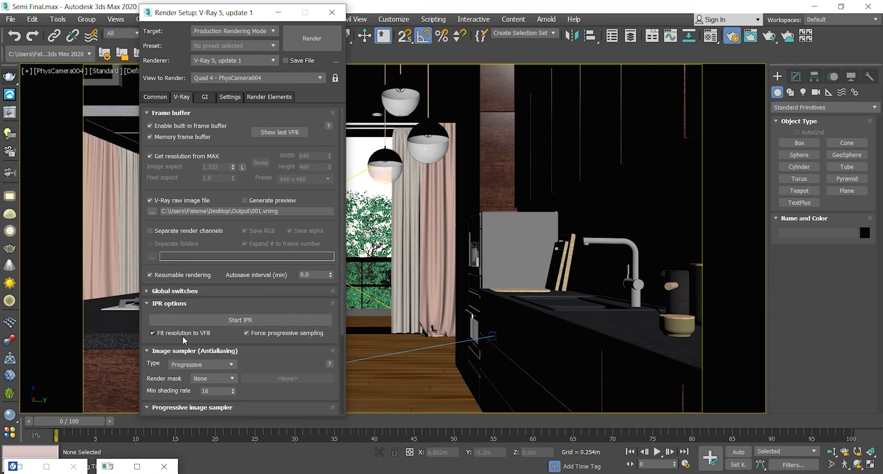
mouse_move(285, 276)
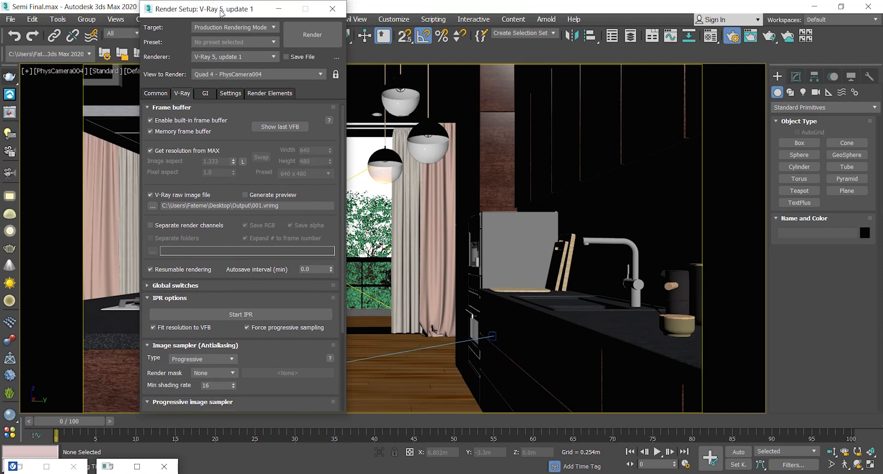
mouse_move(238, 281)
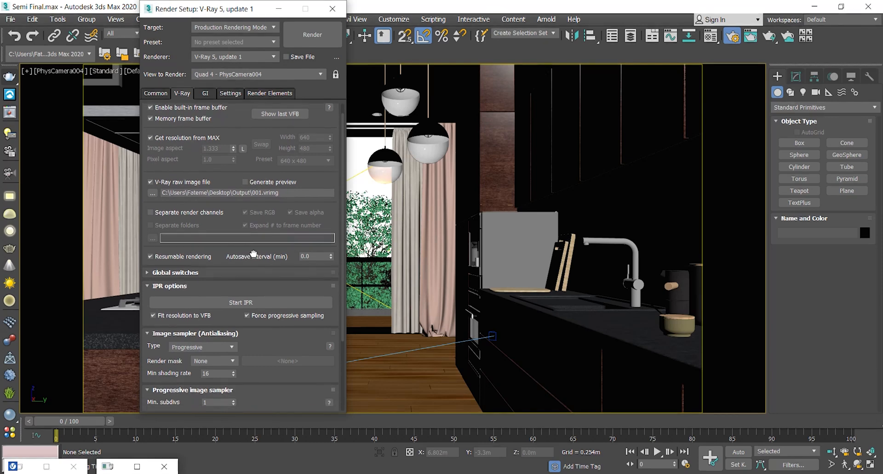
Set the resumable rendering Autosave interval to 1.0 minute.
scroll(down, 3)
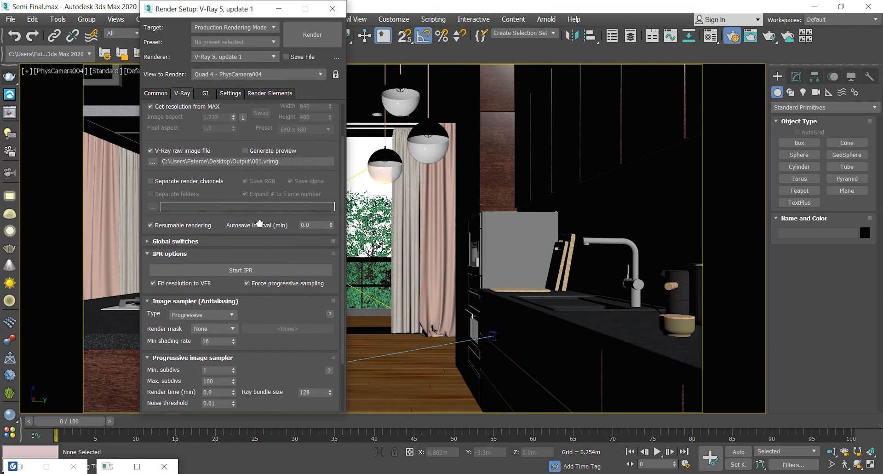
scroll(down, 3)
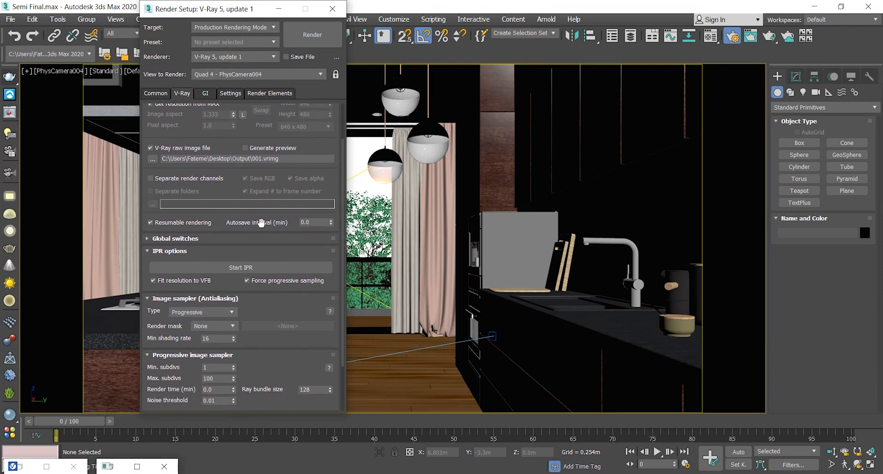
mouse_move(237, 220)
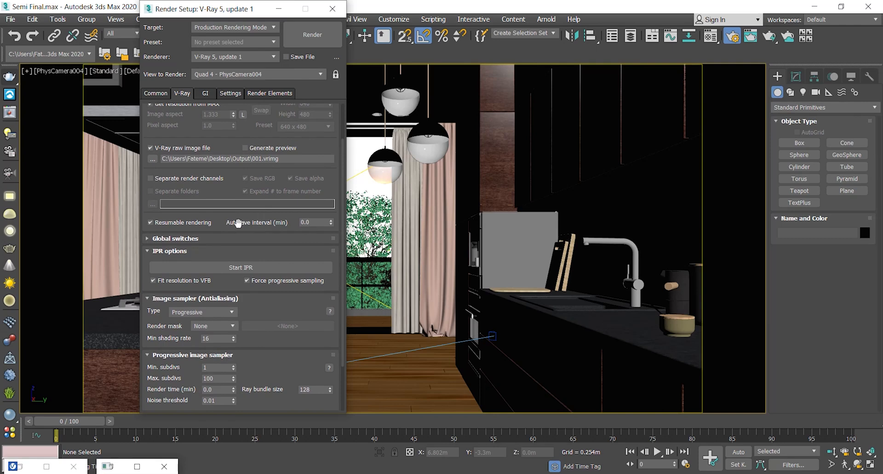
mouse_move(228, 223)
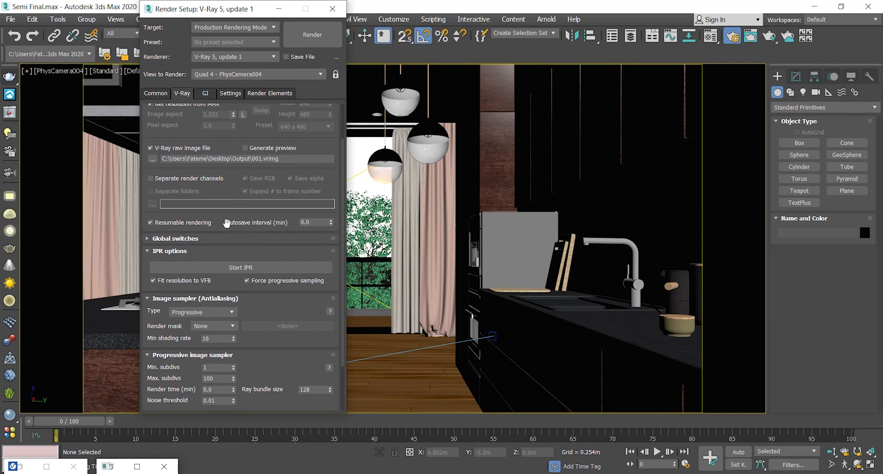
mouse_move(256, 222)
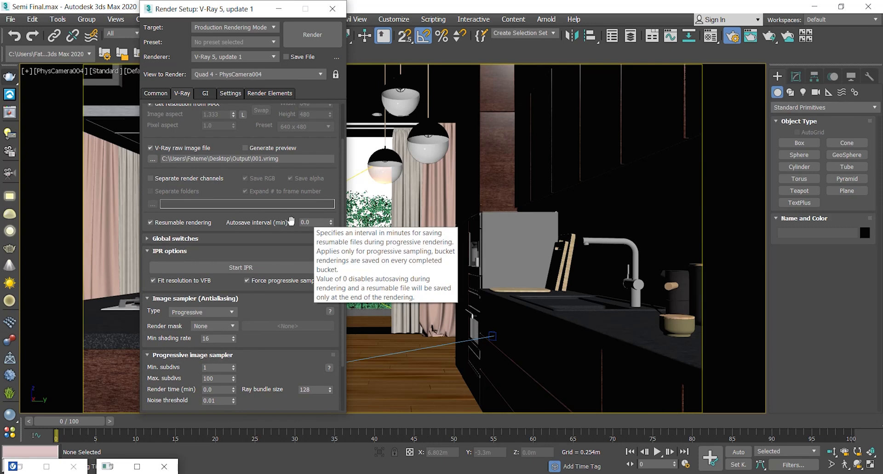
mouse_move(296, 221)
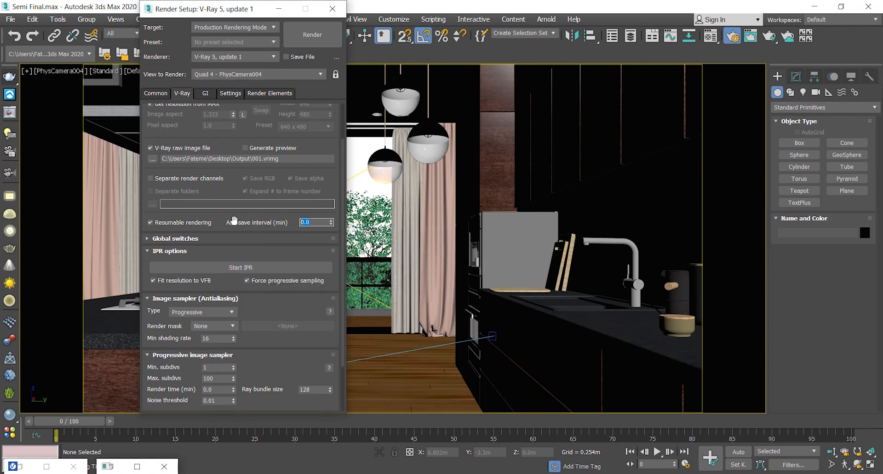
key(Backspace)
text(1)
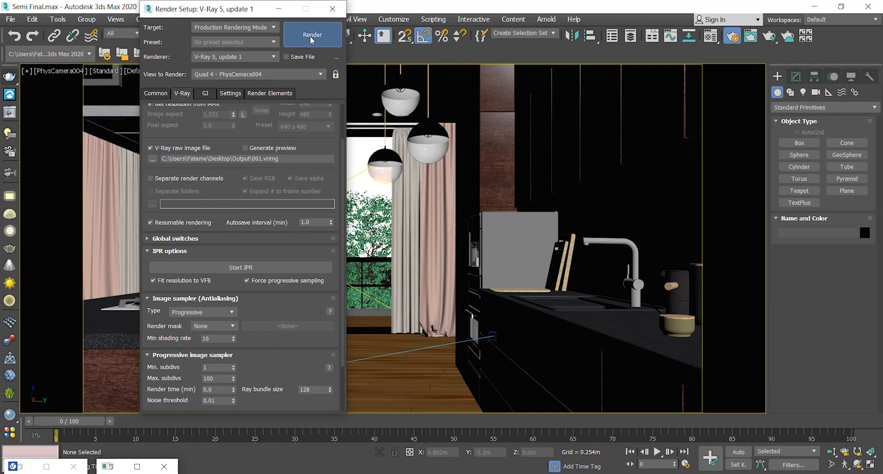
Render with resumable saving on, then check the 117 MB 001.0000.vrprog file in the Output folder.
click(312, 34)
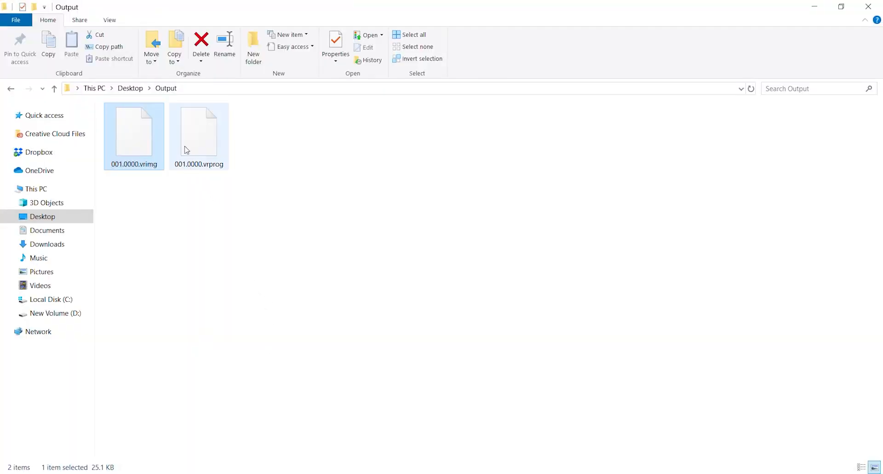
click(198, 132)
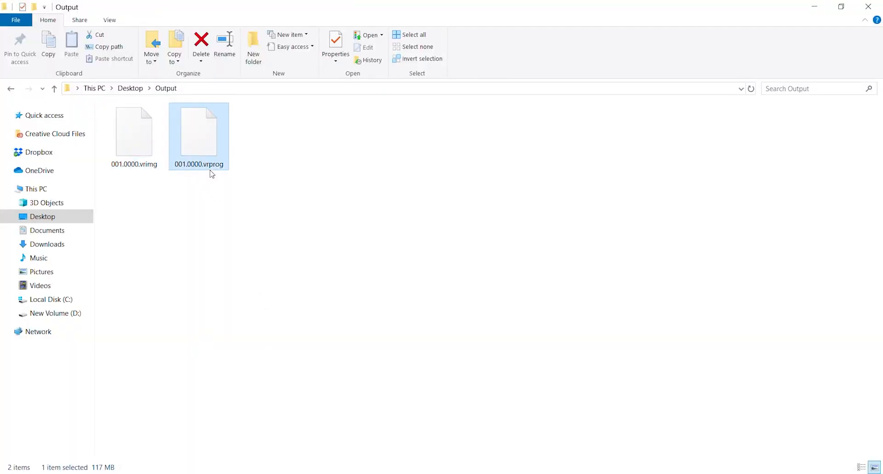
mouse_move(210, 172)
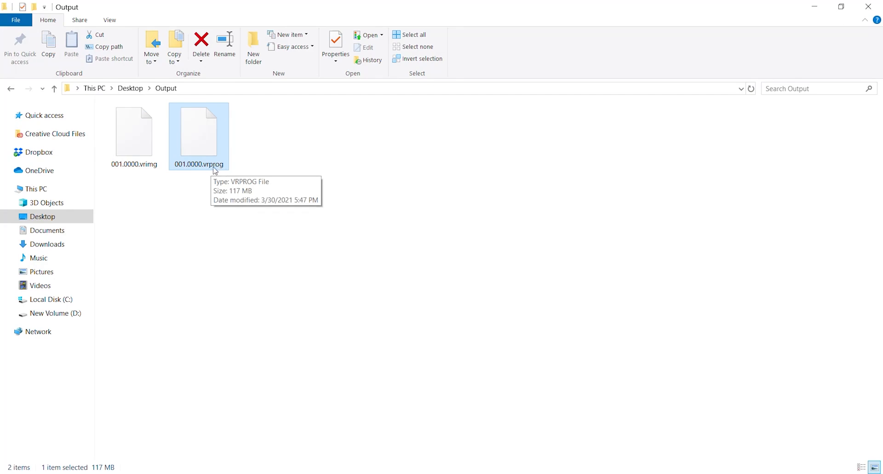
click(230, 313)
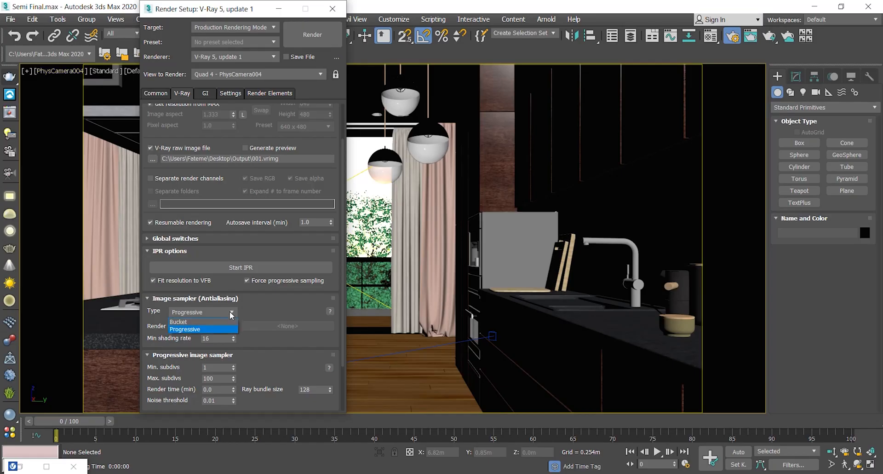
click(178, 322)
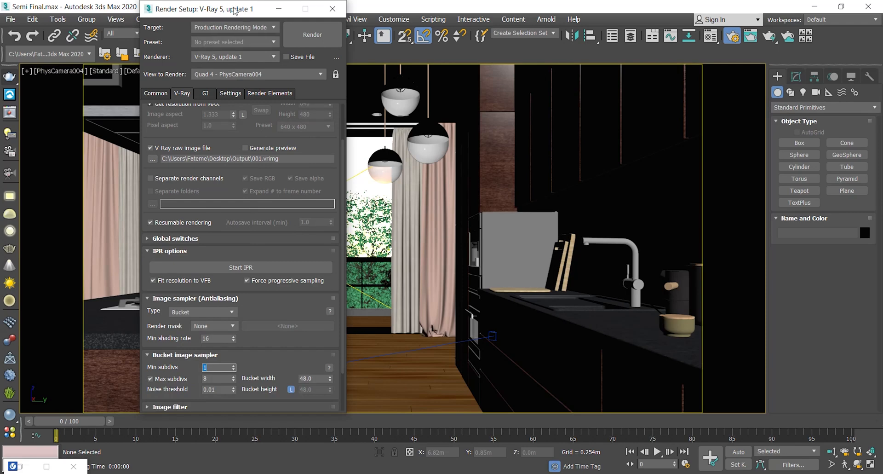
mouse_move(235, 11)
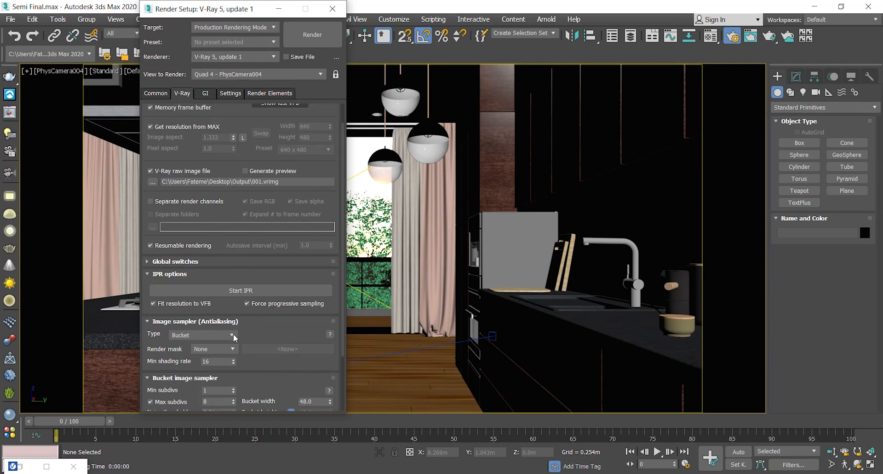
click(201, 334)
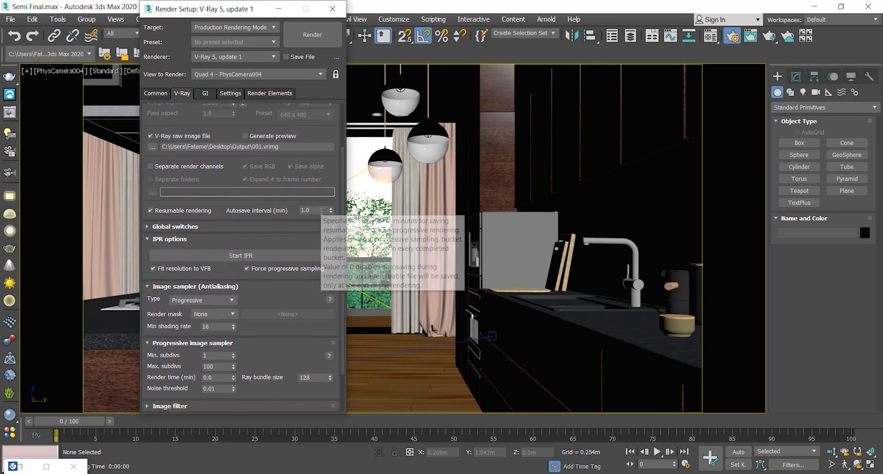
Review GI settings, keeping Brute force as primary engine and Light cache as secondary.
click(204, 93)
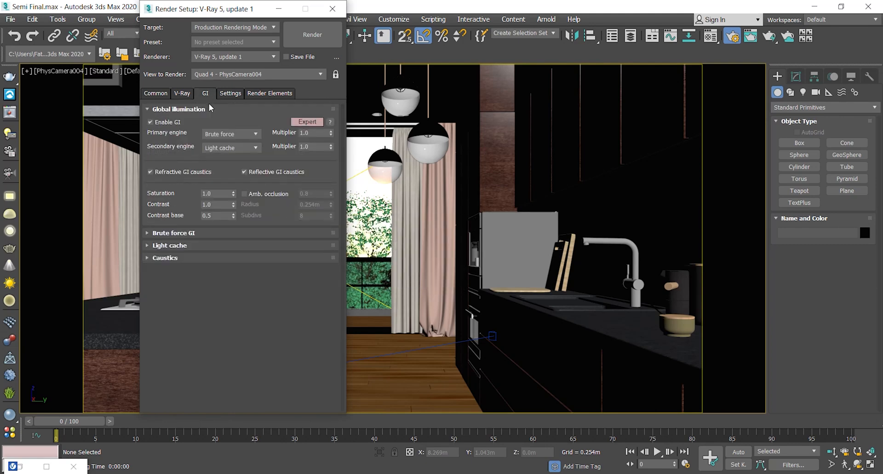
click(254, 134)
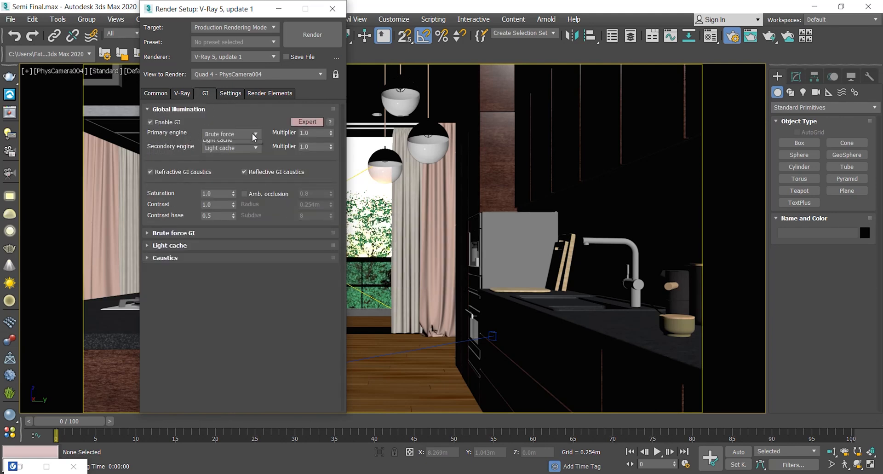
click(254, 133)
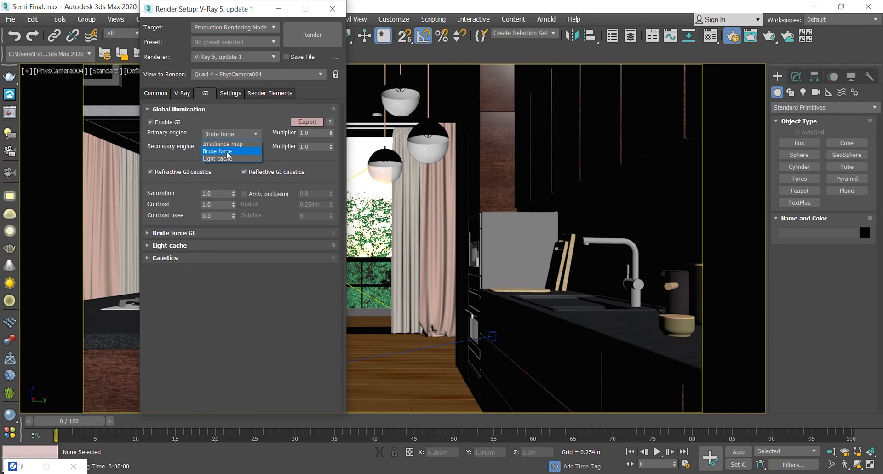
click(216, 158)
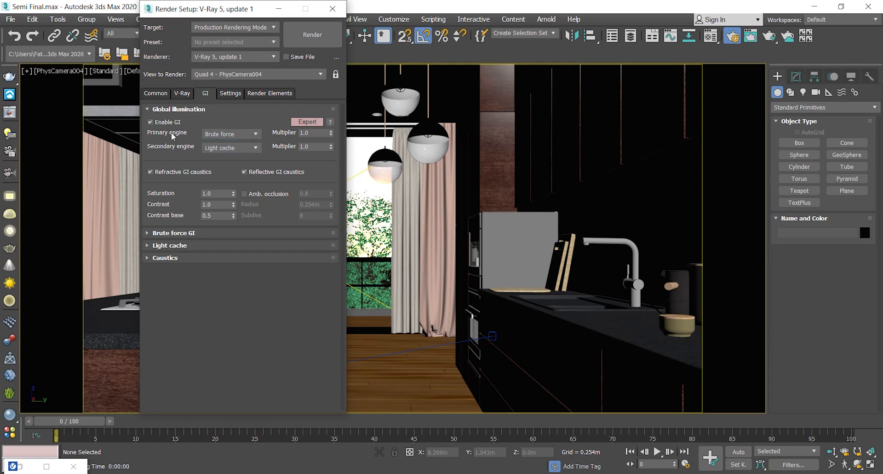
mouse_move(212, 126)
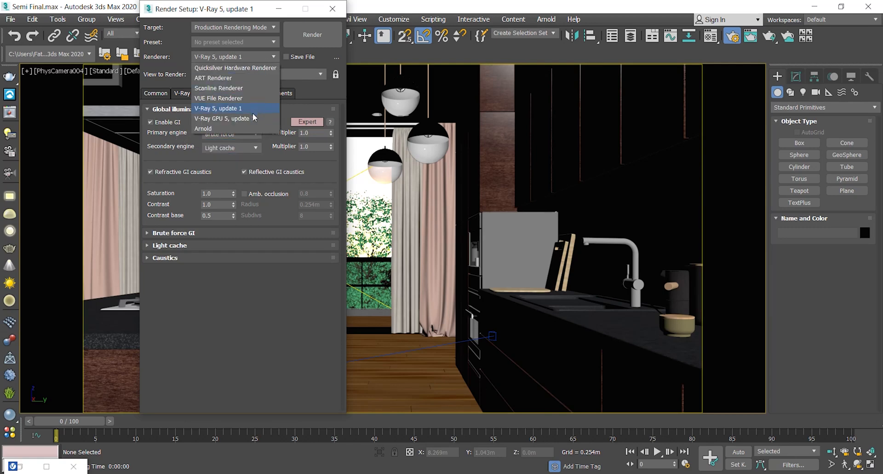
mouse_move(224, 118)
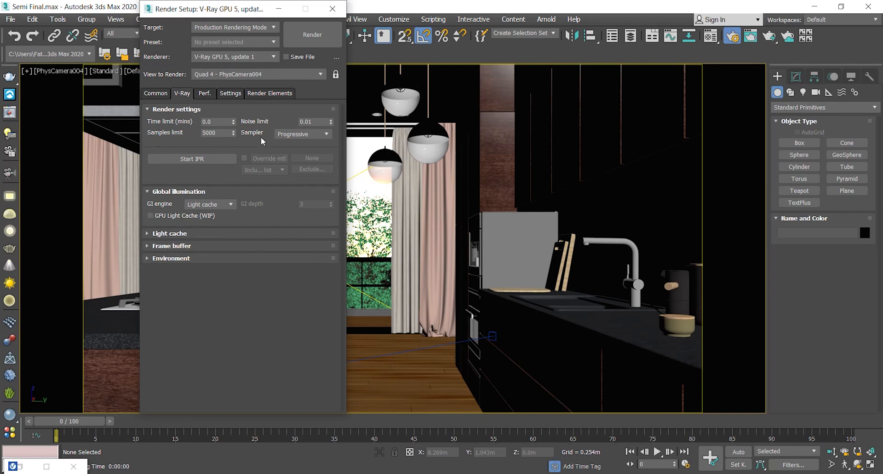
Set the V-Ray GPU sampler to Bucket and leave the renderer list unchanged.
click(325, 134)
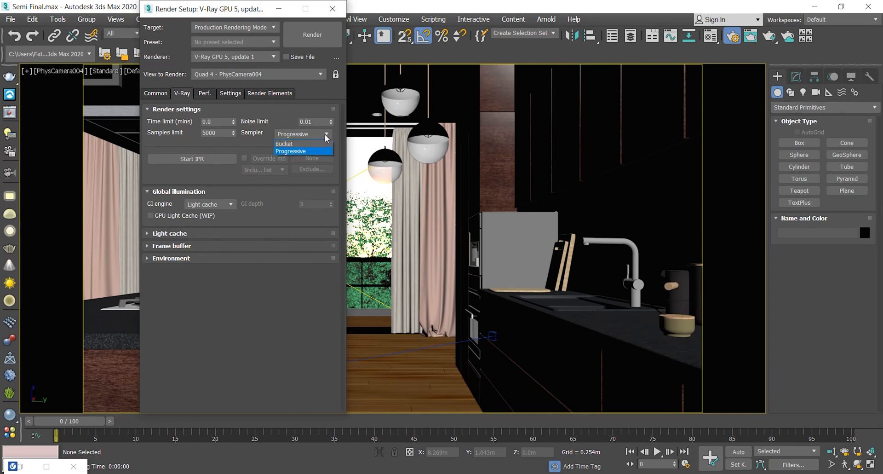
click(284, 143)
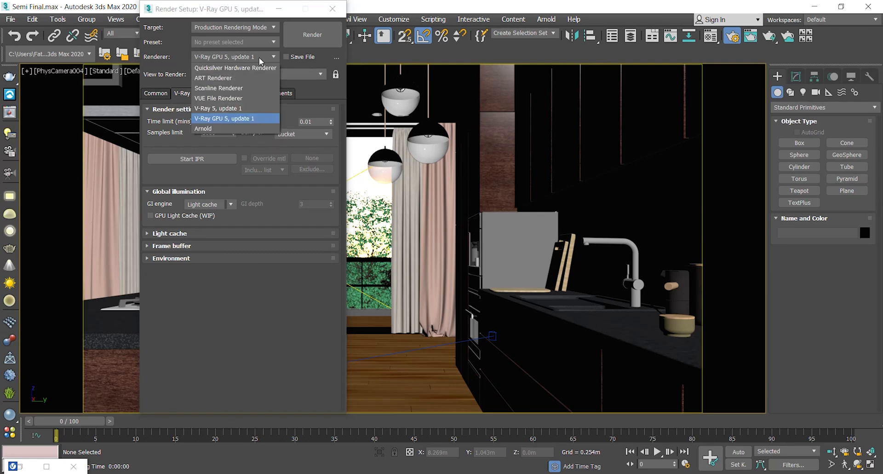
click(233, 118)
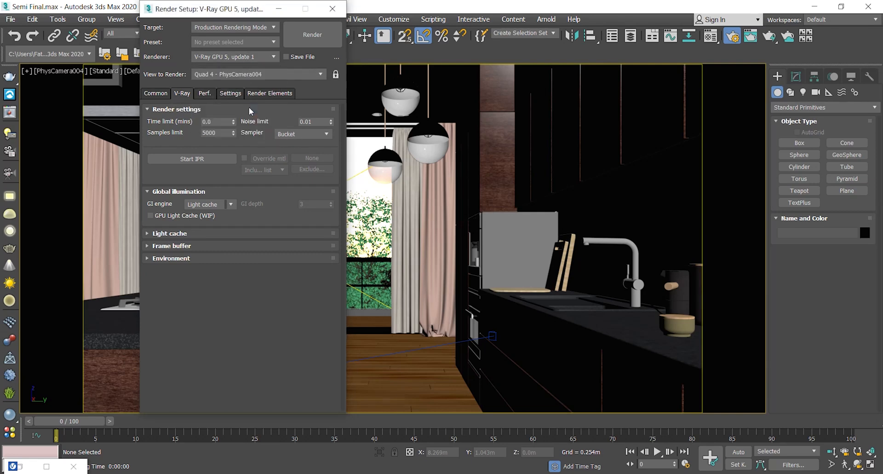
click(156, 93)
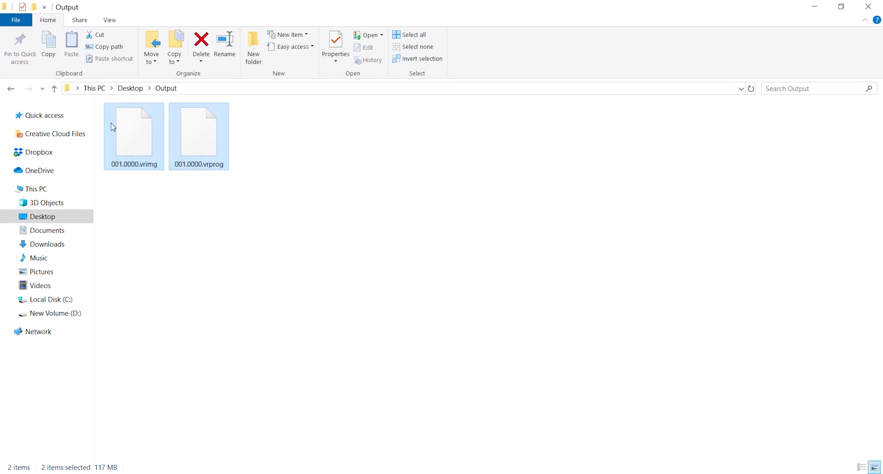
Delete both render output files from the Output folder and confirm permanent deletion.
click(201, 42)
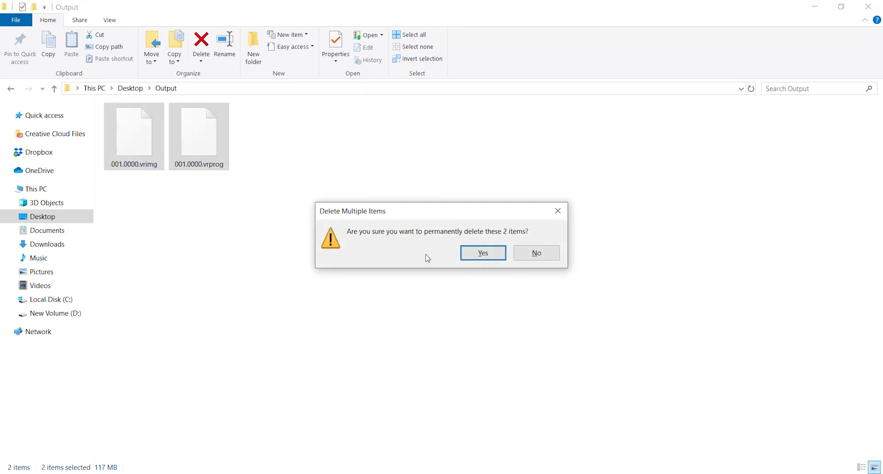
click(482, 253)
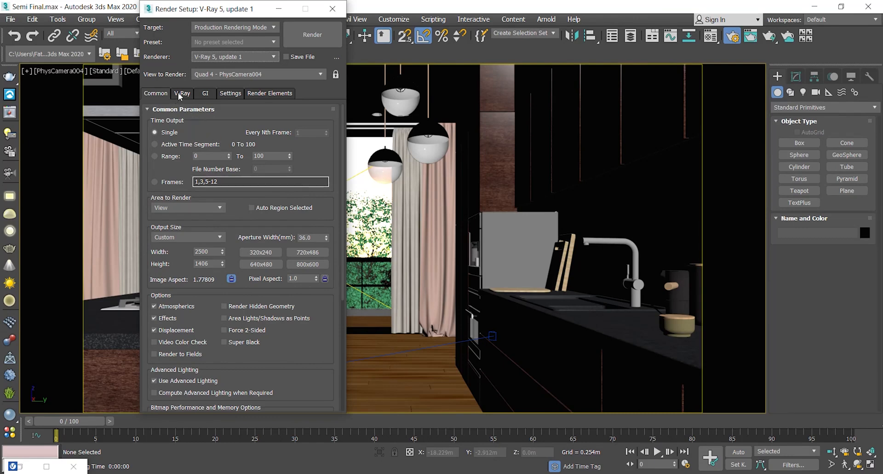
Enable Resumable rendering under Frame buffer and set the image sampler type to Bucket.
click(182, 93)
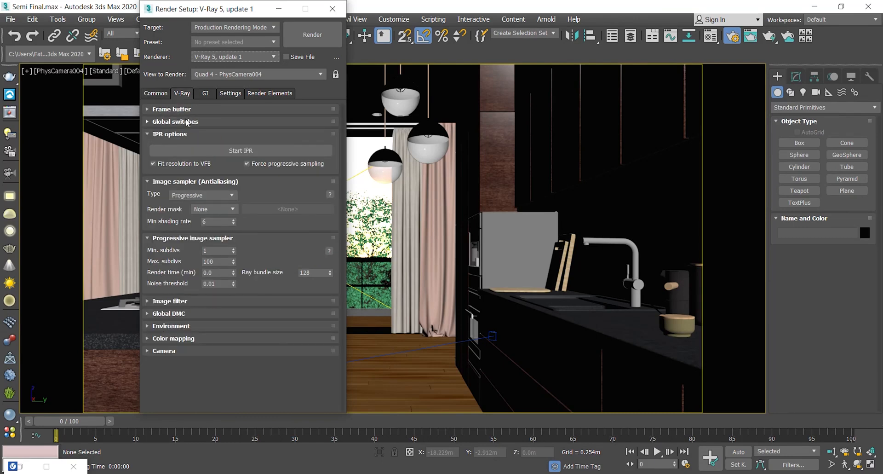
click(171, 108)
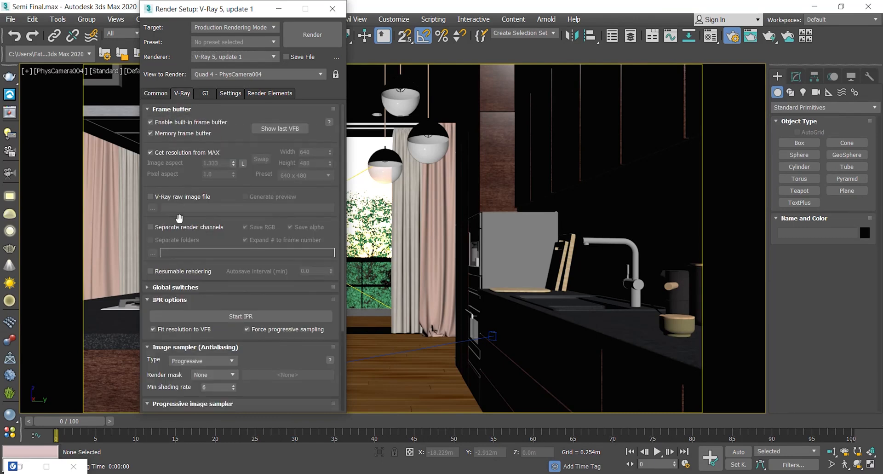
mouse_move(259, 275)
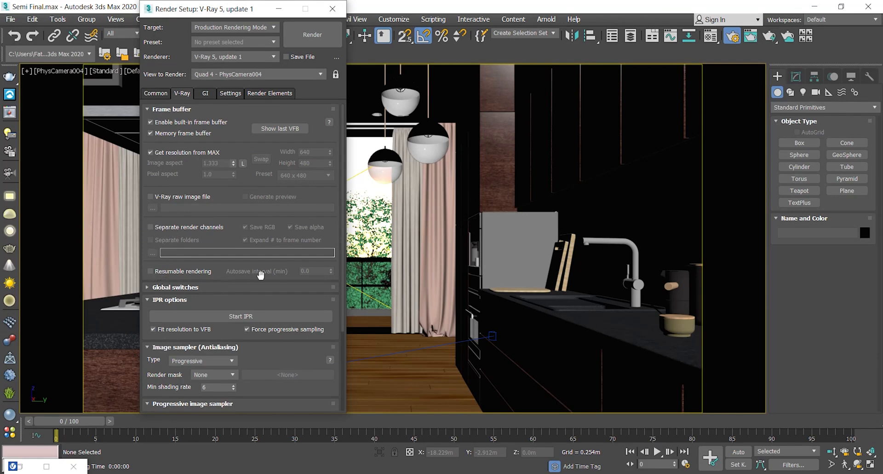
click(150, 271)
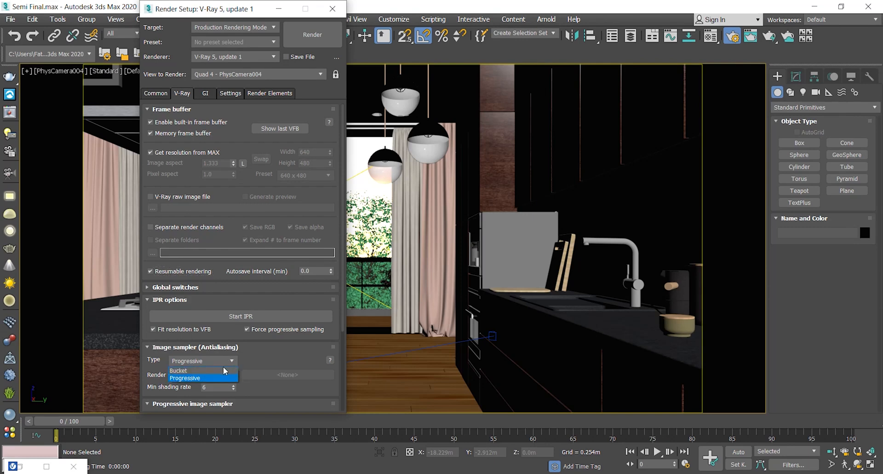
click(179, 371)
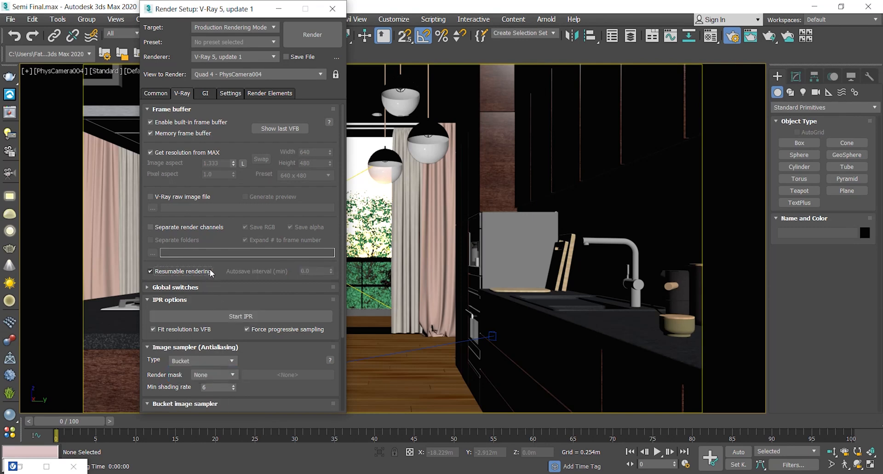